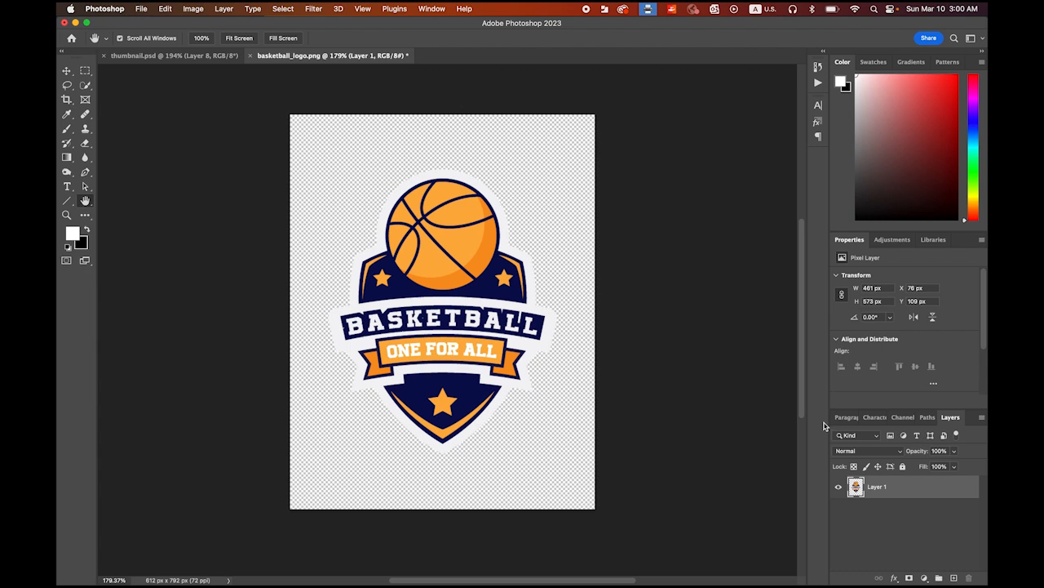
{"action": "mouse_move", "coordinate": [473, 319]}
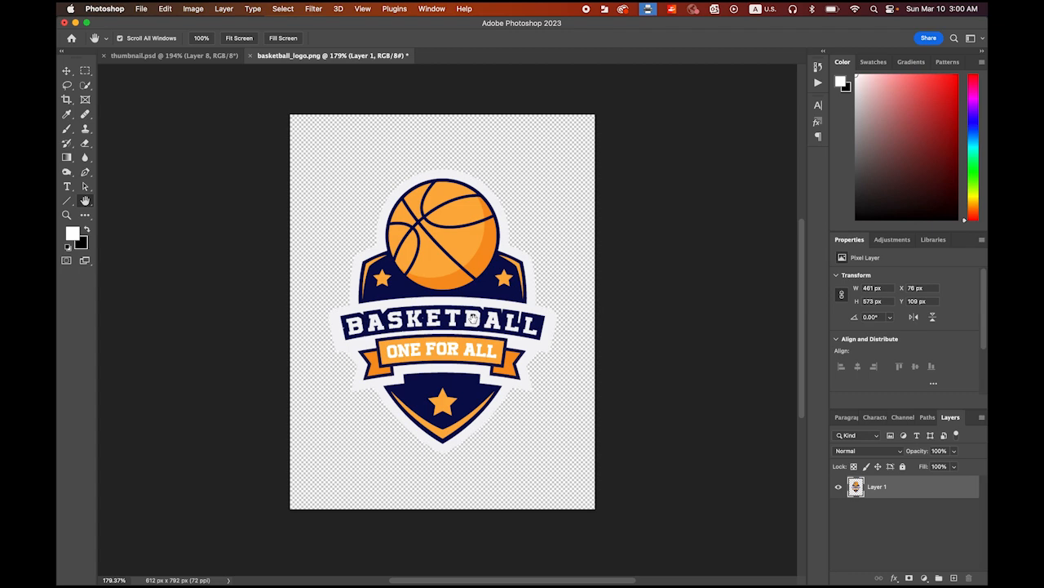
{"action": "mouse_move", "coordinate": [461, 283]}
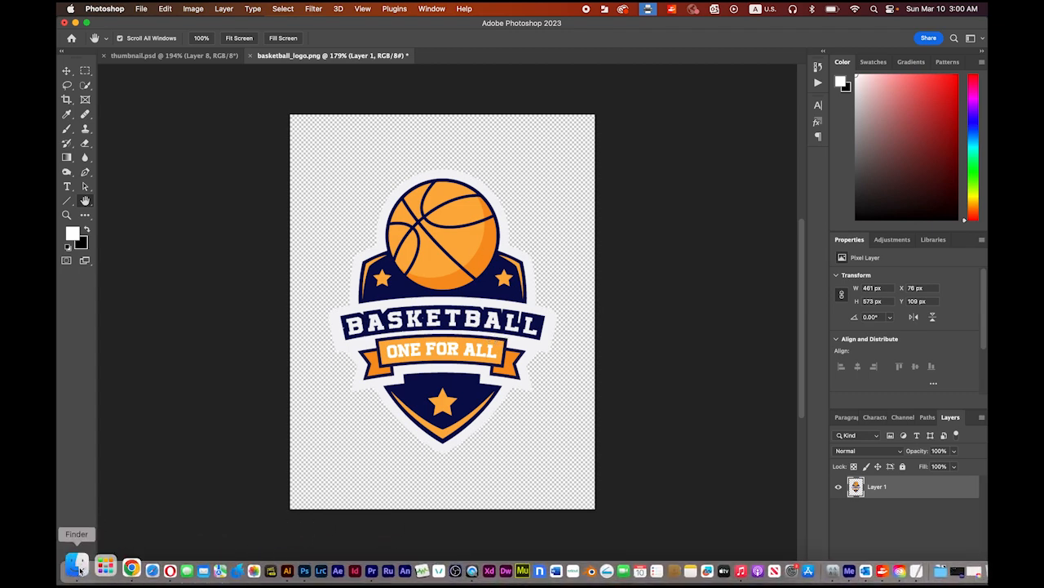
Step: Preview the finished basketball.mp4 video from the Dock
{"action": "left_click", "coordinate": [77, 565]}
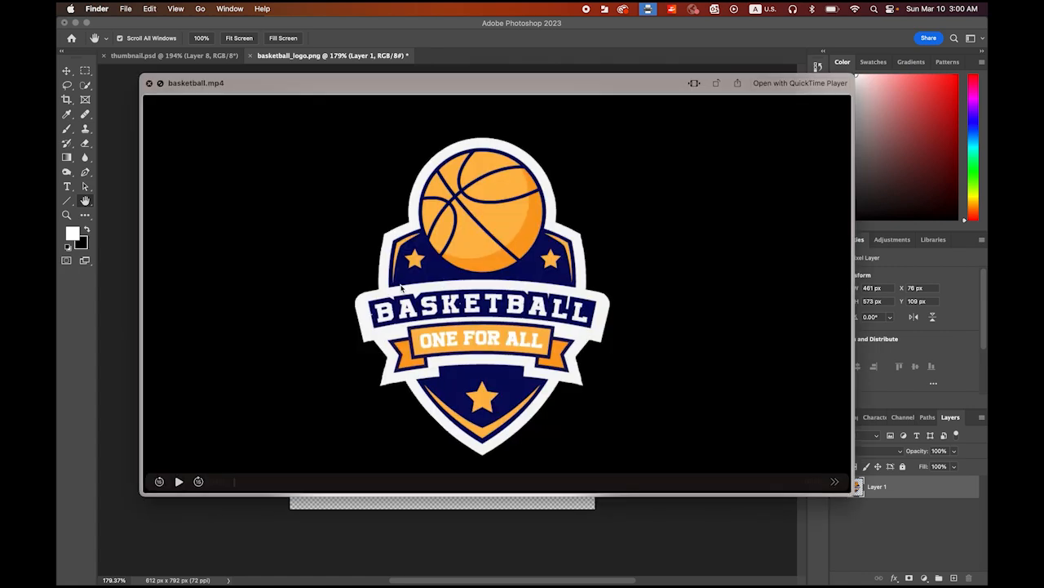
{"action": "left_click", "coordinate": [178, 481]}
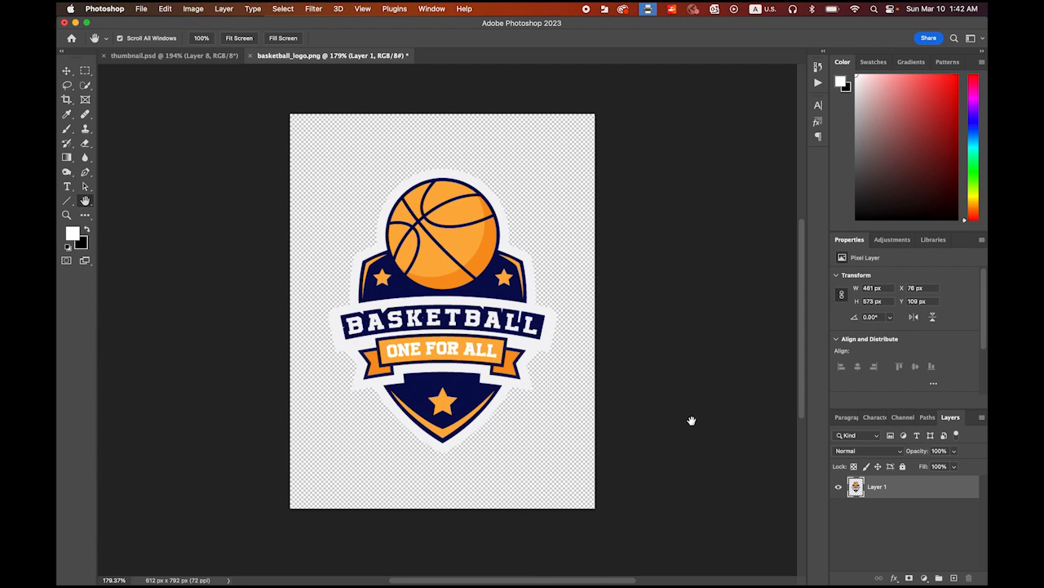
{"action": "mouse_move", "coordinate": [461, 333]}
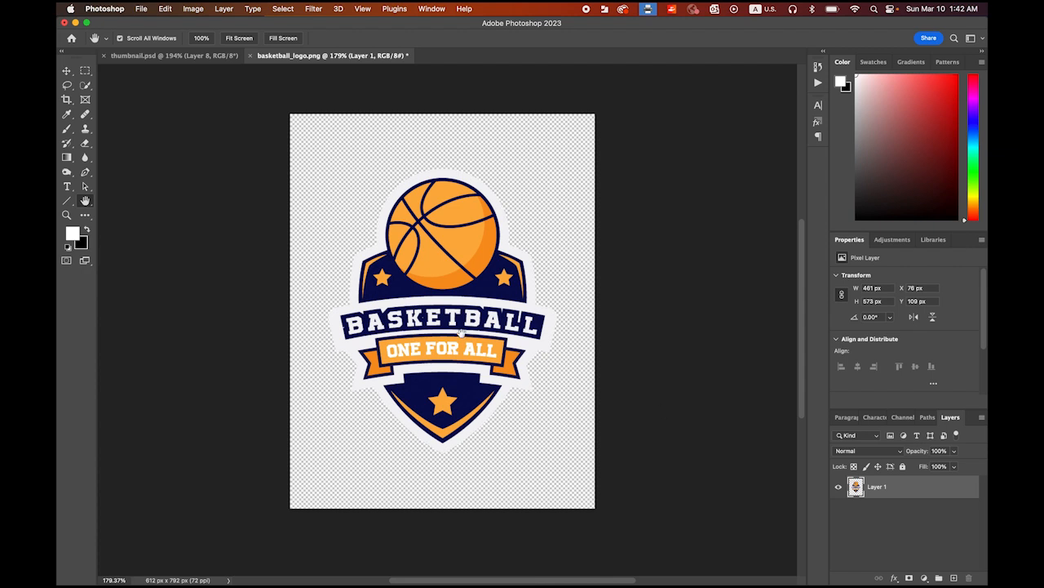
{"action": "mouse_move", "coordinate": [255, 567]}
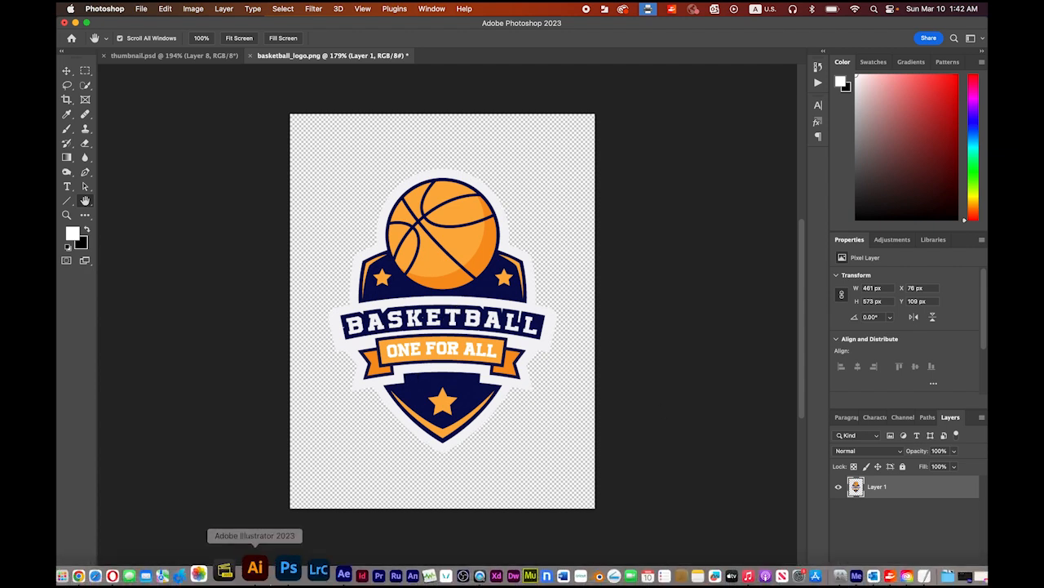
Step: Review the logo artwork in Illustrator and Photoshop, then return to the empty After Effects project
{"action": "left_click", "coordinate": [254, 566]}
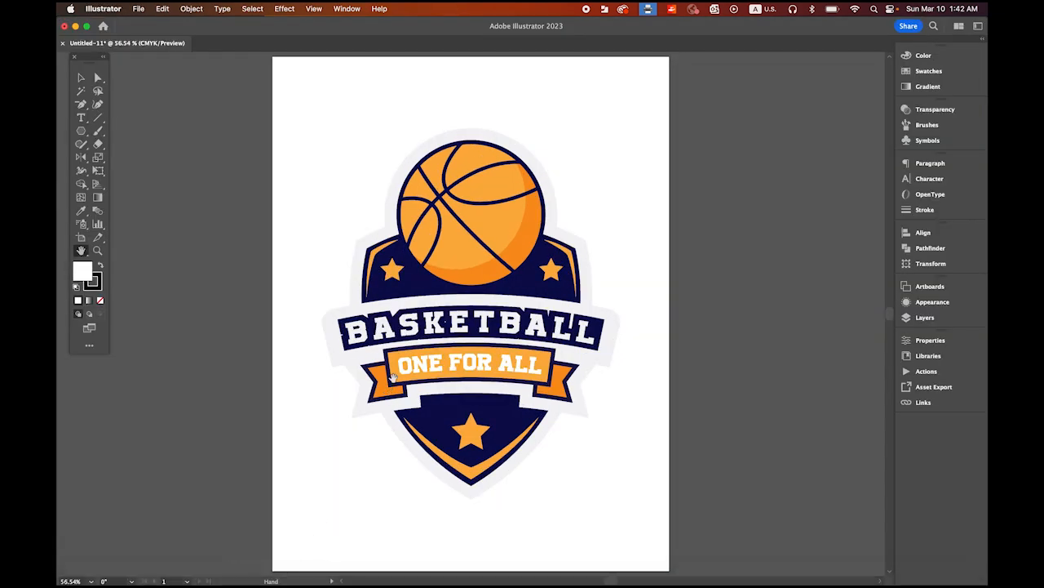
{"action": "left_click", "coordinate": [470, 318]}
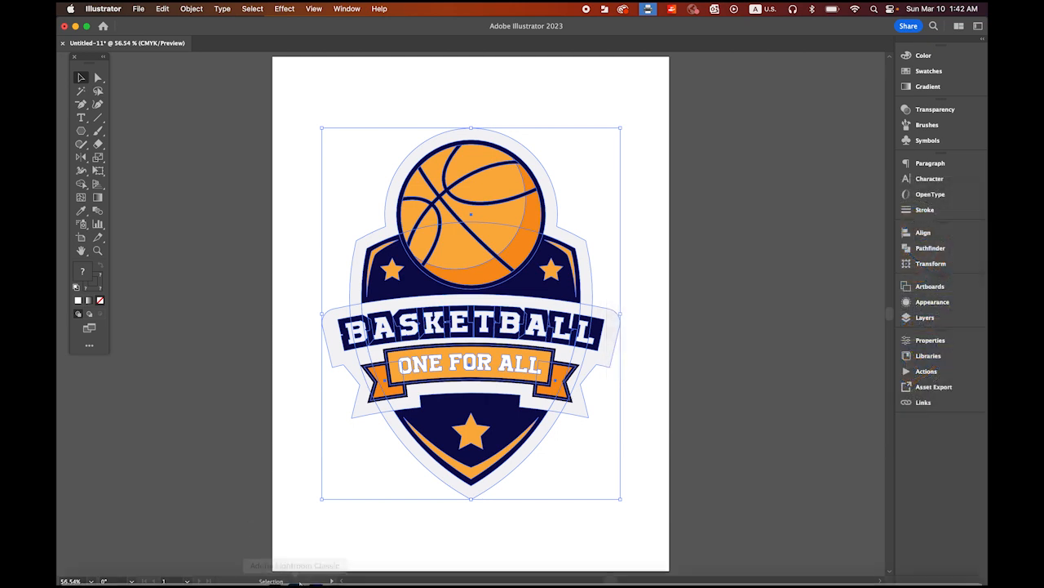
{"action": "mouse_move", "coordinate": [293, 561]}
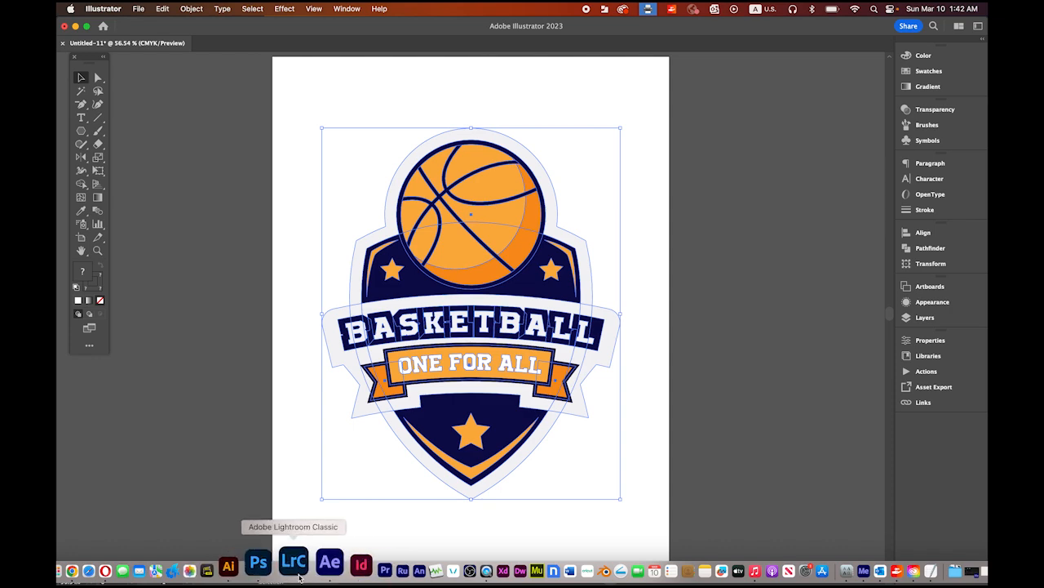
{"action": "left_click", "coordinate": [257, 562]}
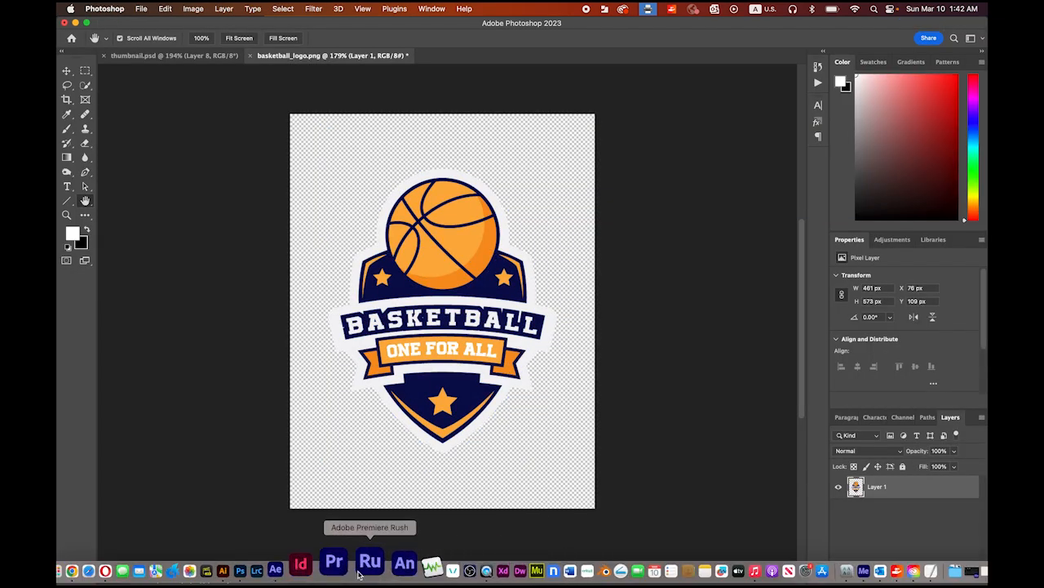
{"action": "mouse_move", "coordinate": [315, 561]}
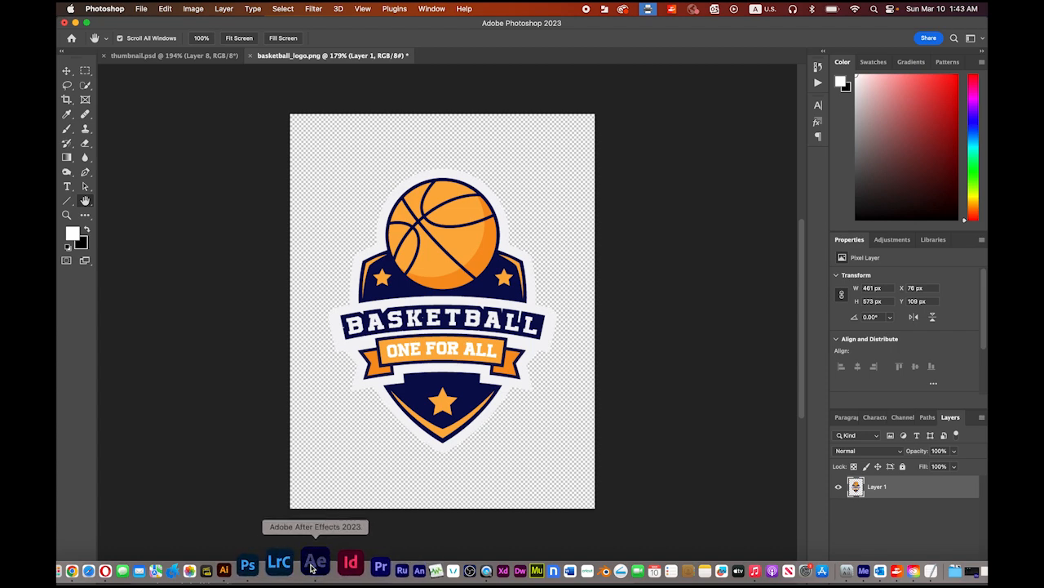
{"action": "left_click", "coordinate": [315, 563]}
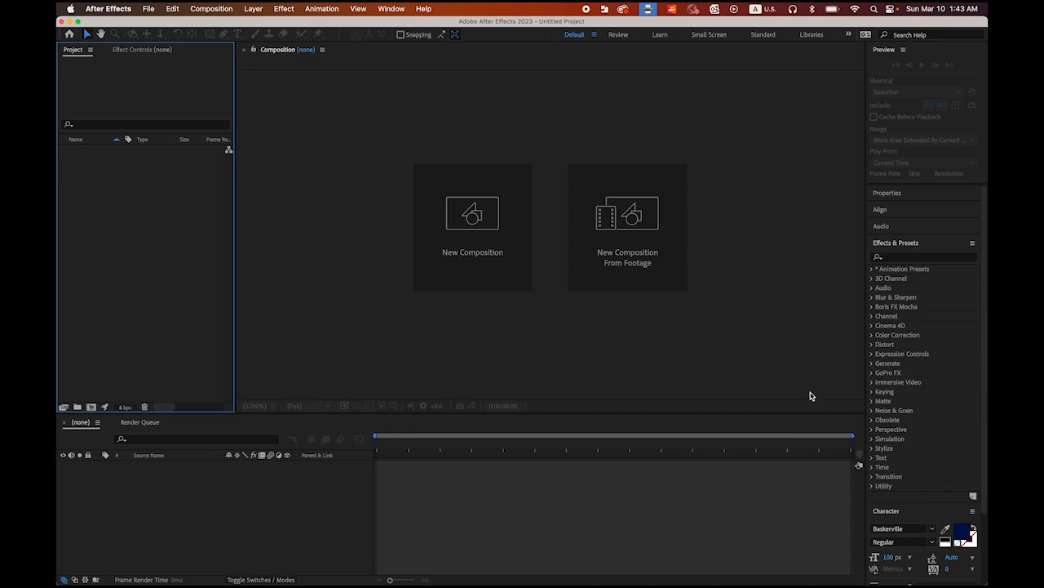
{"action": "mouse_move", "coordinate": [886, 392]}
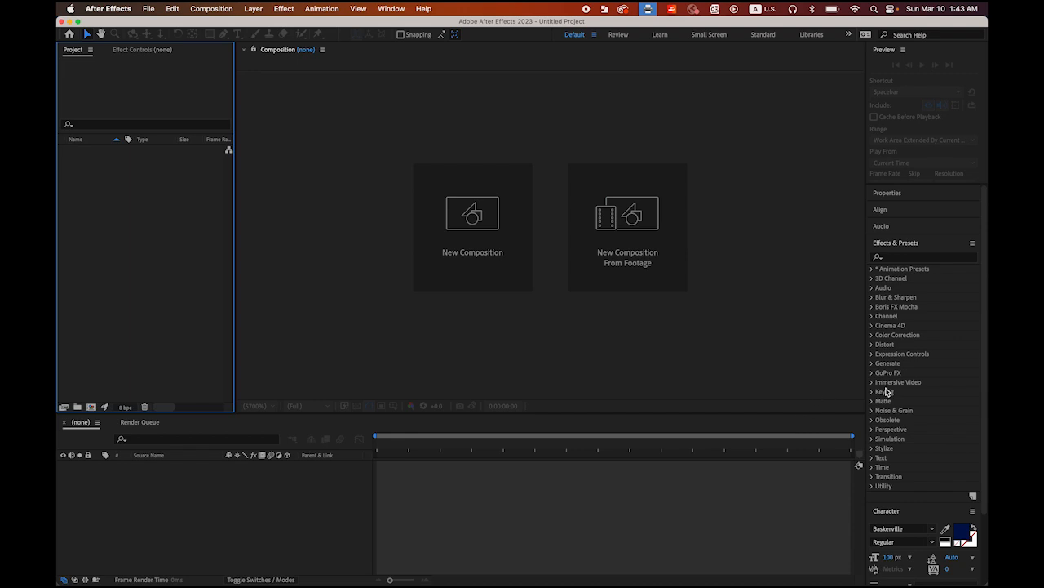
{"action": "mouse_move", "coordinate": [463, 236]}
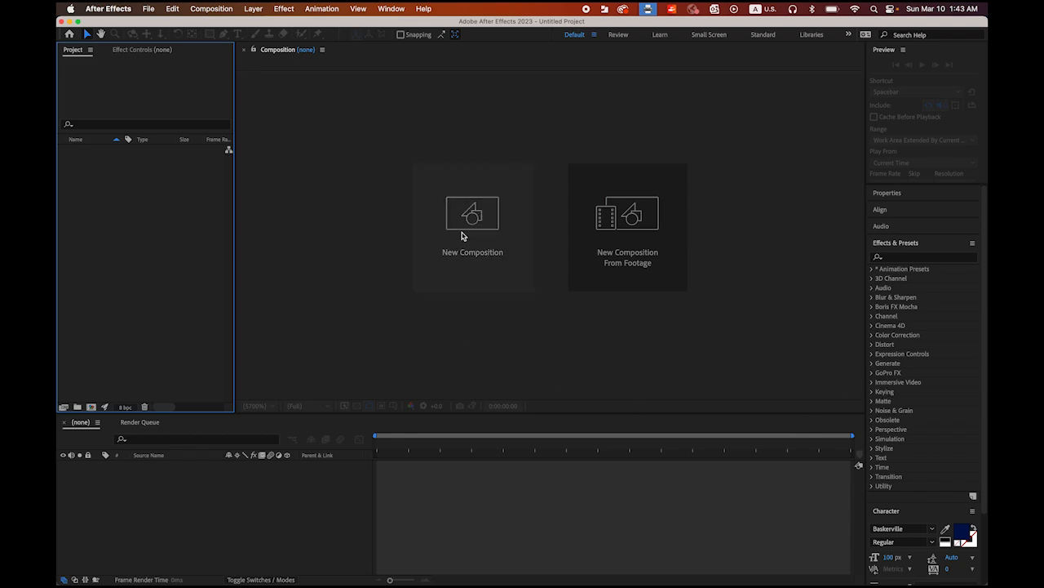
Step: Create Comp 1 at 1280×720, 29.97 fps, 5-second duration with a black background
{"action": "left_click", "coordinate": [472, 213]}
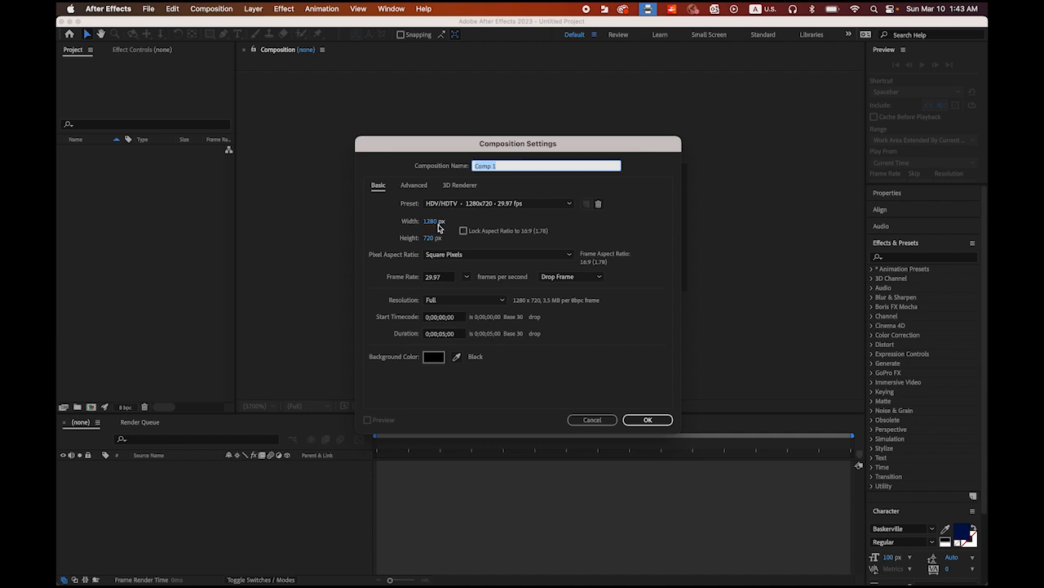
{"action": "mouse_move", "coordinate": [434, 277]}
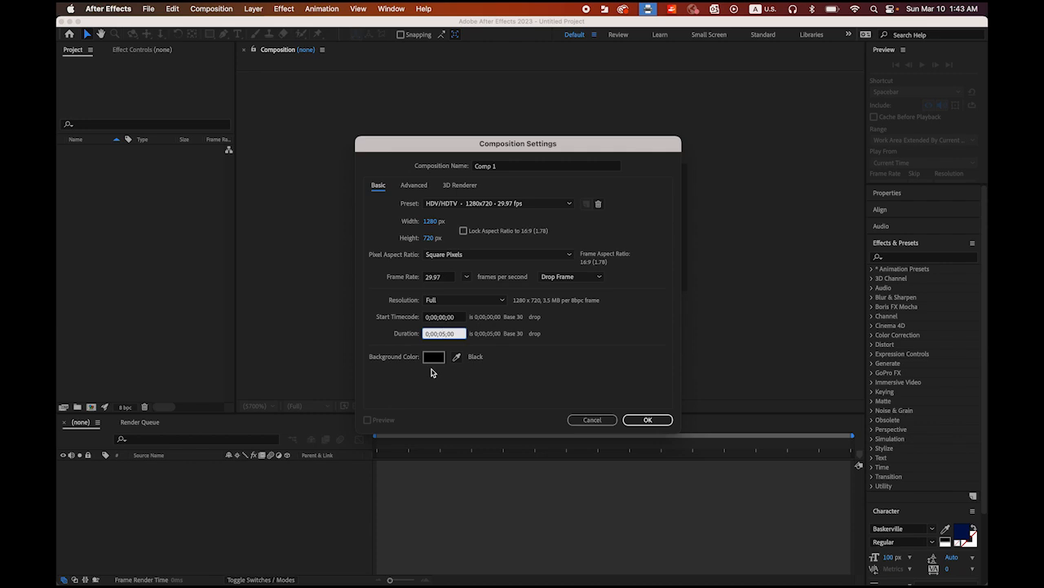
{"action": "mouse_move", "coordinate": [444, 375]}
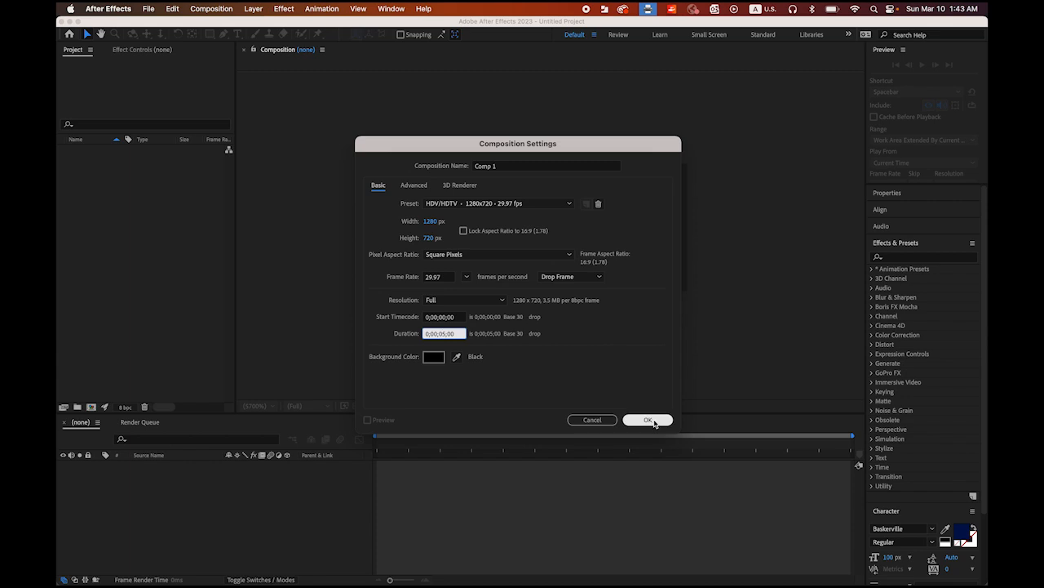
{"action": "left_click", "coordinate": [647, 419]}
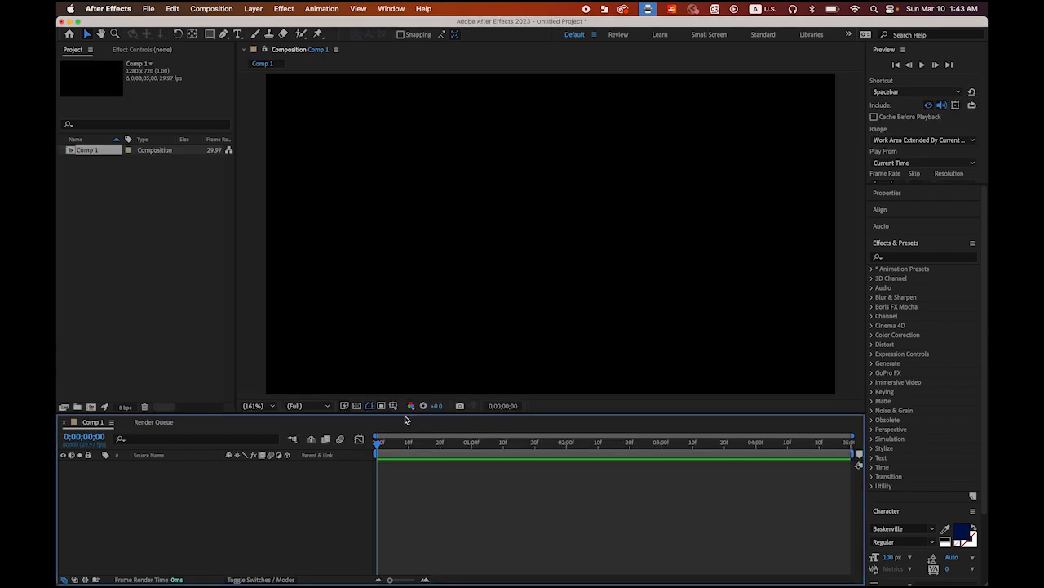
Step: Import basketball_logo.png into the project via File > Import > File
{"action": "left_click", "coordinate": [148, 9]}
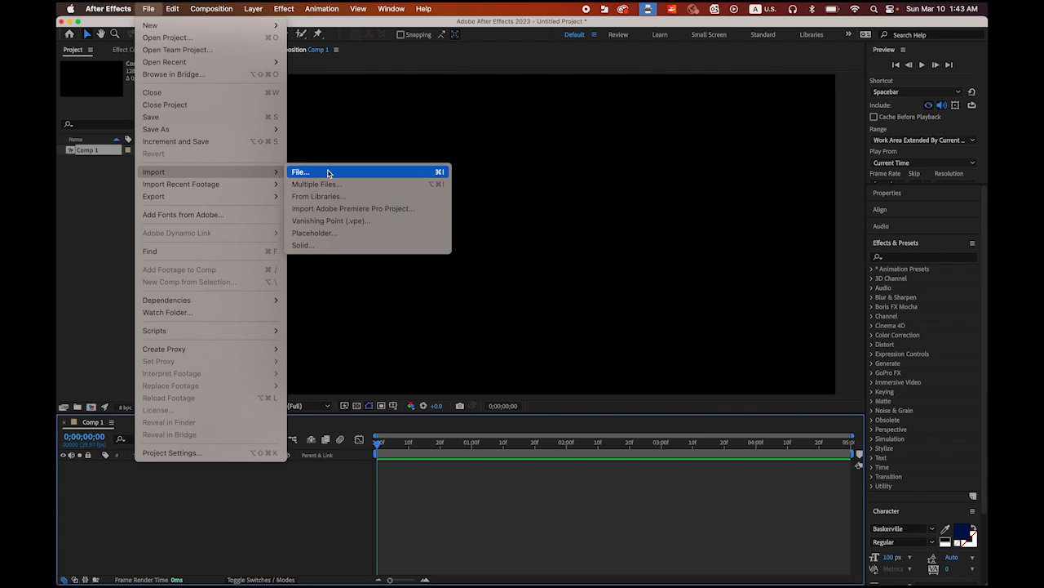
{"action": "left_click", "coordinate": [299, 171]}
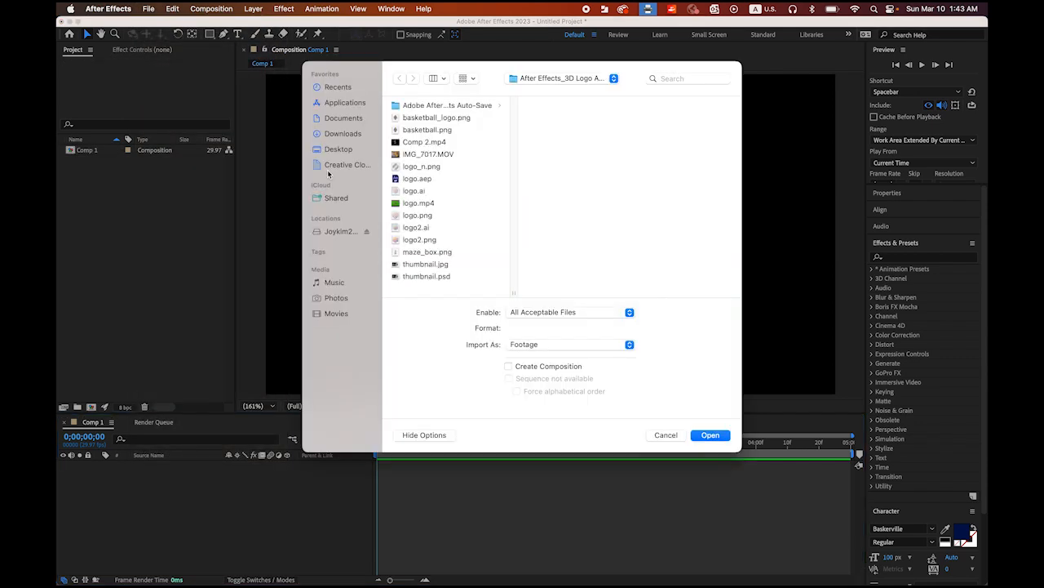
{"action": "left_click", "coordinate": [436, 117]}
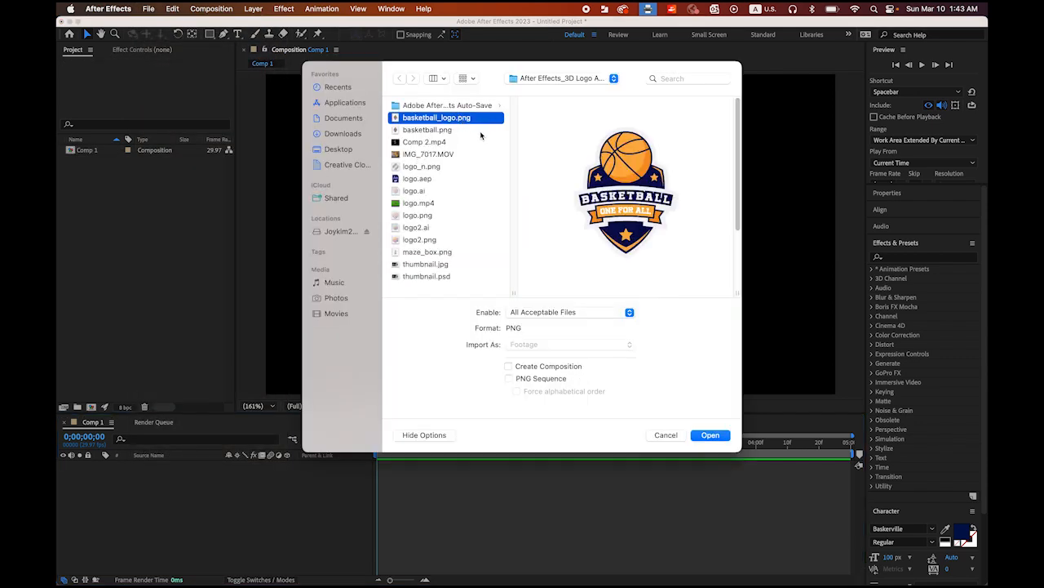
{"action": "left_click", "coordinate": [709, 434]}
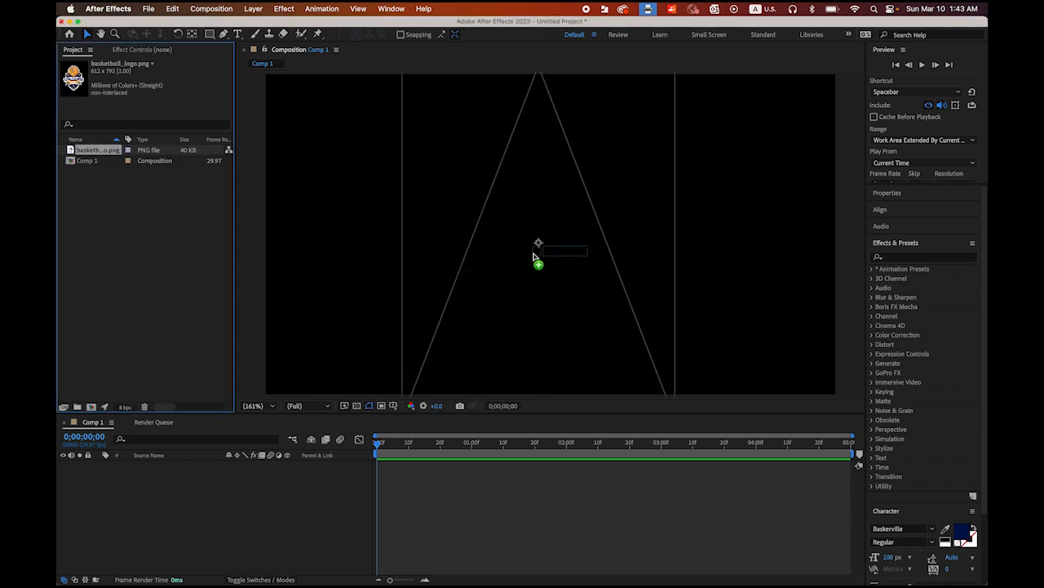
Step: Place basketball_logo.png as a layer filling the Comp 1 viewer
{"action": "left_click_drag", "start_coordinate": [98, 149], "coordinate": [539, 245]}
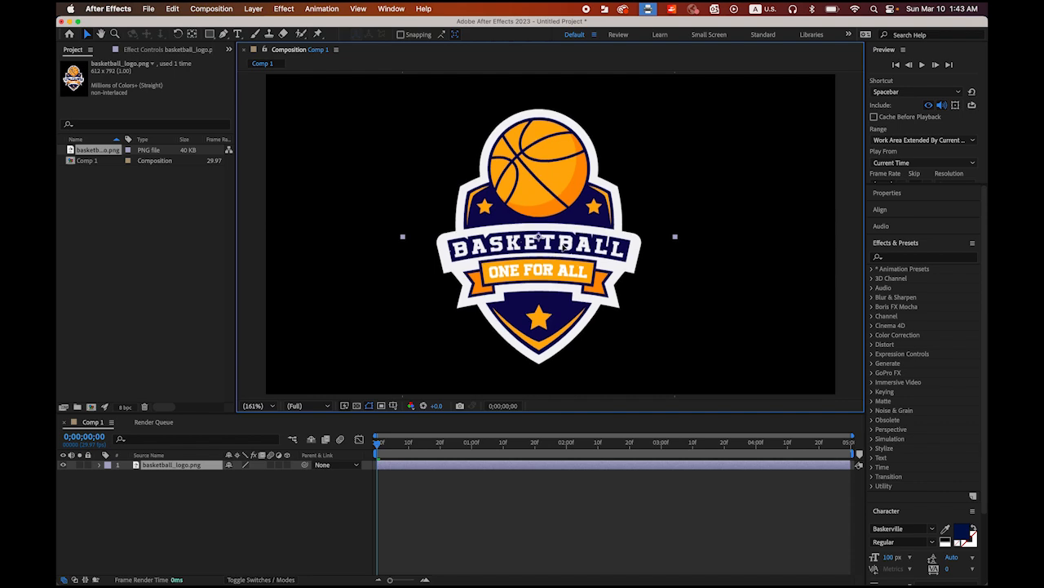
{"action": "double_click", "coordinate": [171, 465]}
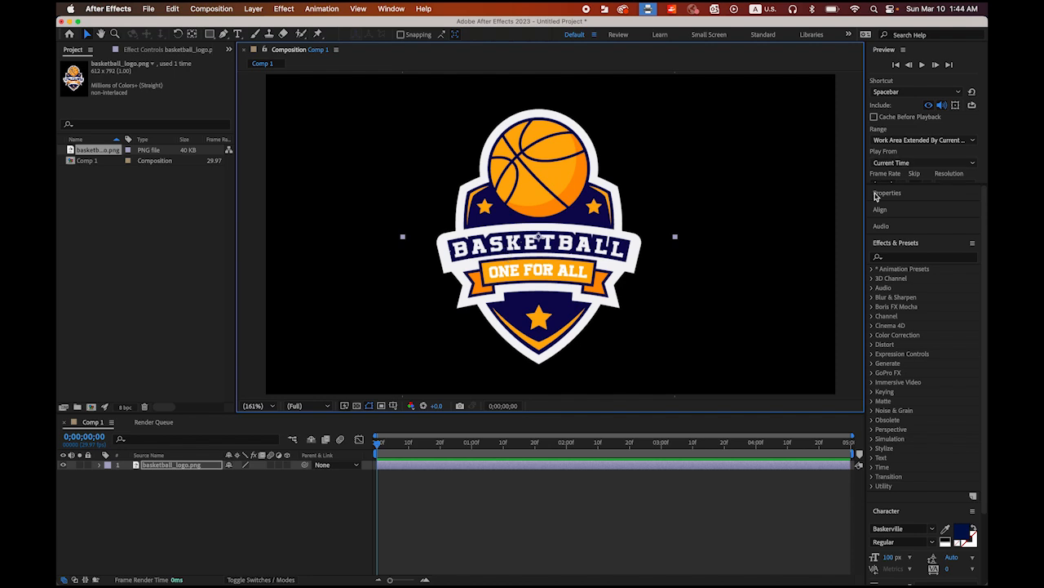
{"action": "mouse_move", "coordinate": [904, 267]}
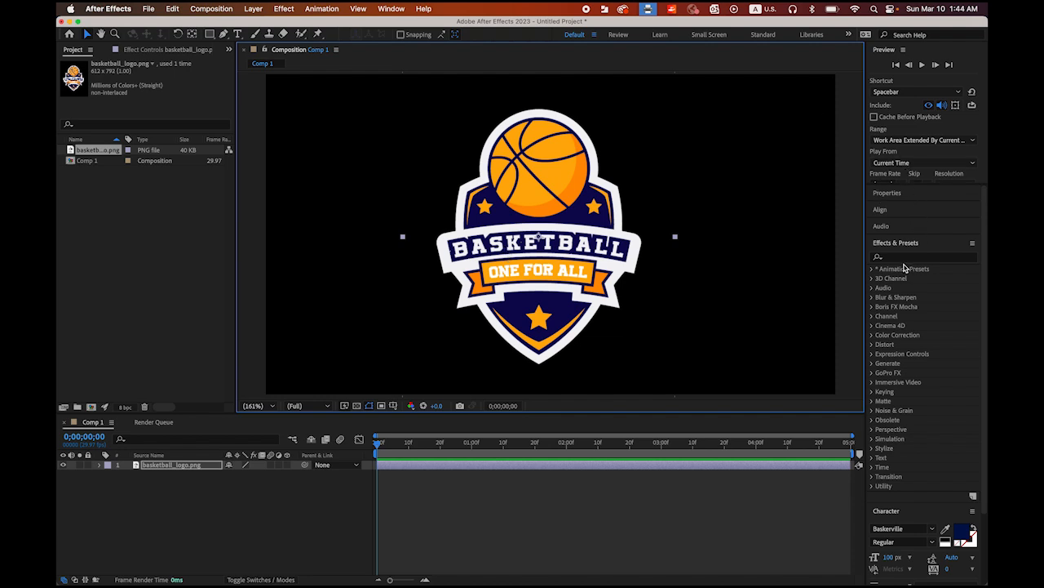
Step: Find Shatter in Effects & Presets and apply it to the logo layer
{"action": "left_click", "coordinate": [896, 243]}
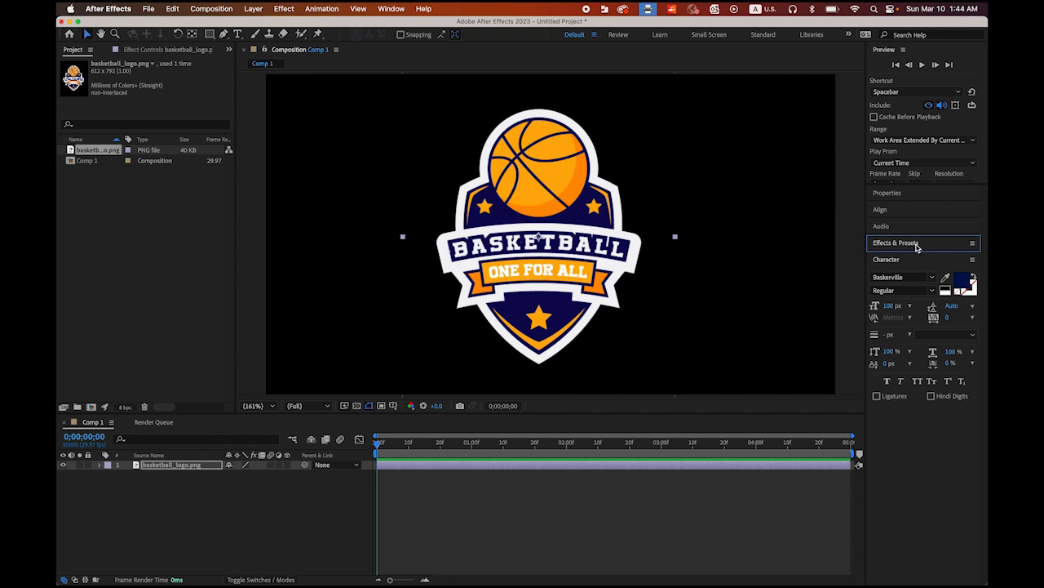
{"action": "left_click", "coordinate": [896, 242]}
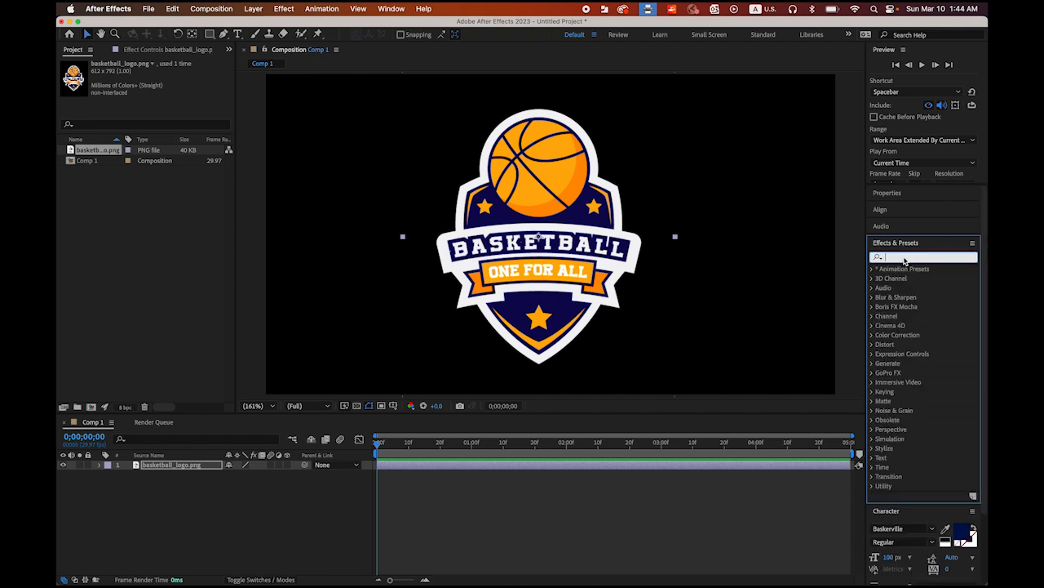
{"action": "type", "text": "shatter"}
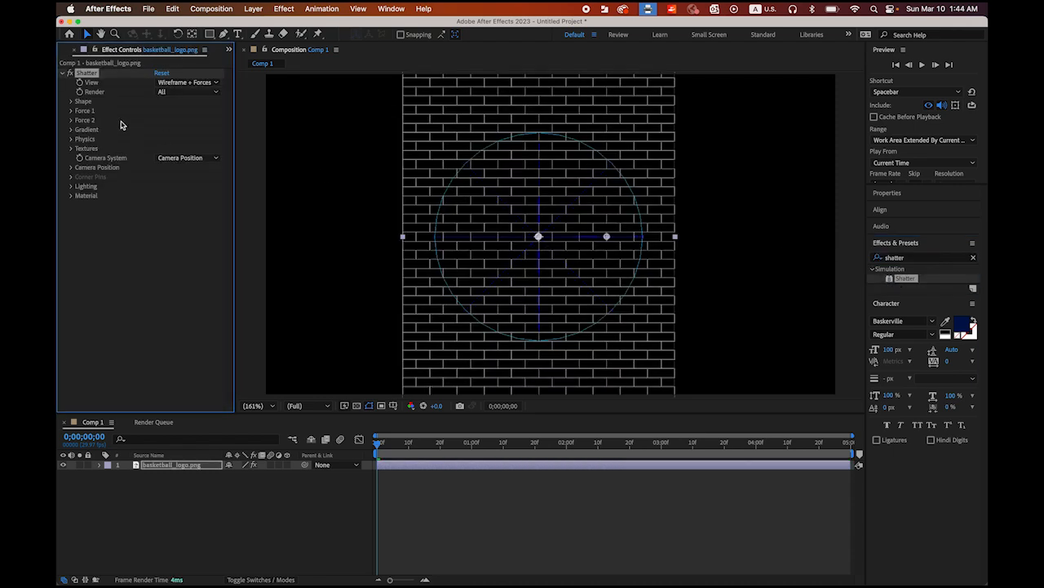
{"action": "mouse_move", "coordinate": [103, 98]}
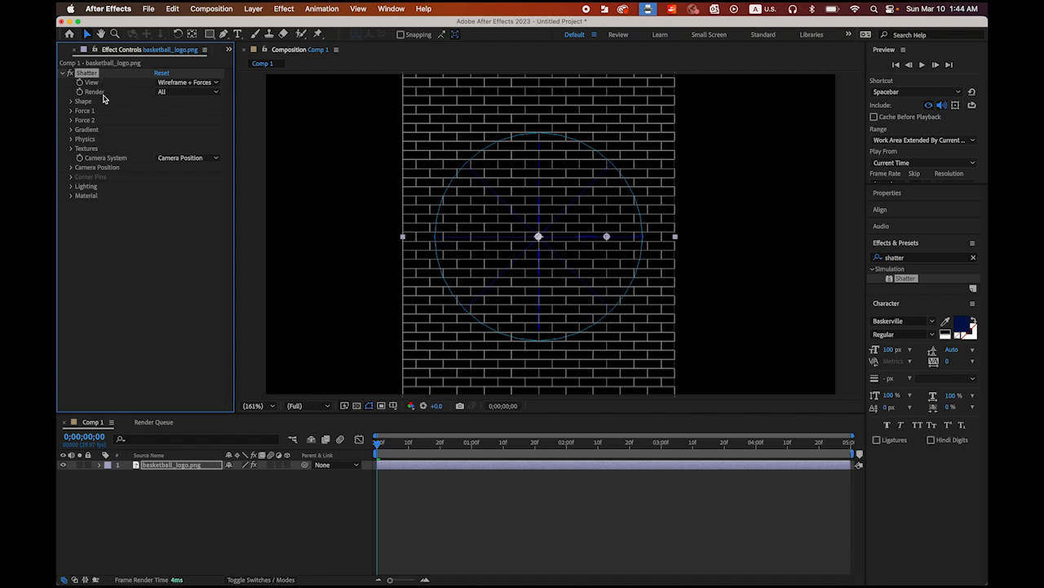
{"action": "mouse_move", "coordinate": [101, 95]}
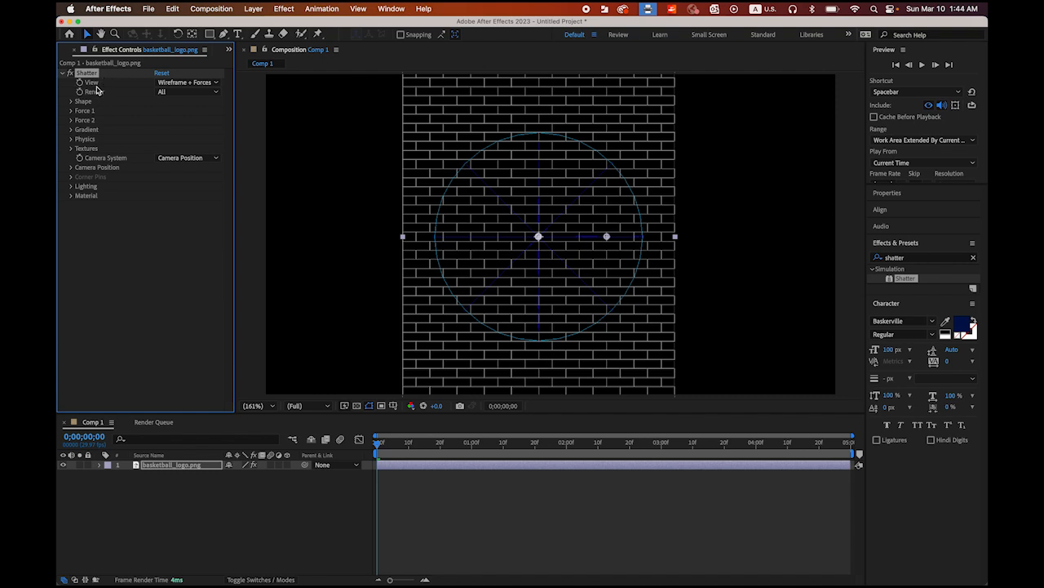
Step: Switch Shatter's View from wireframe to Rendered
{"action": "left_click", "coordinate": [188, 82]}
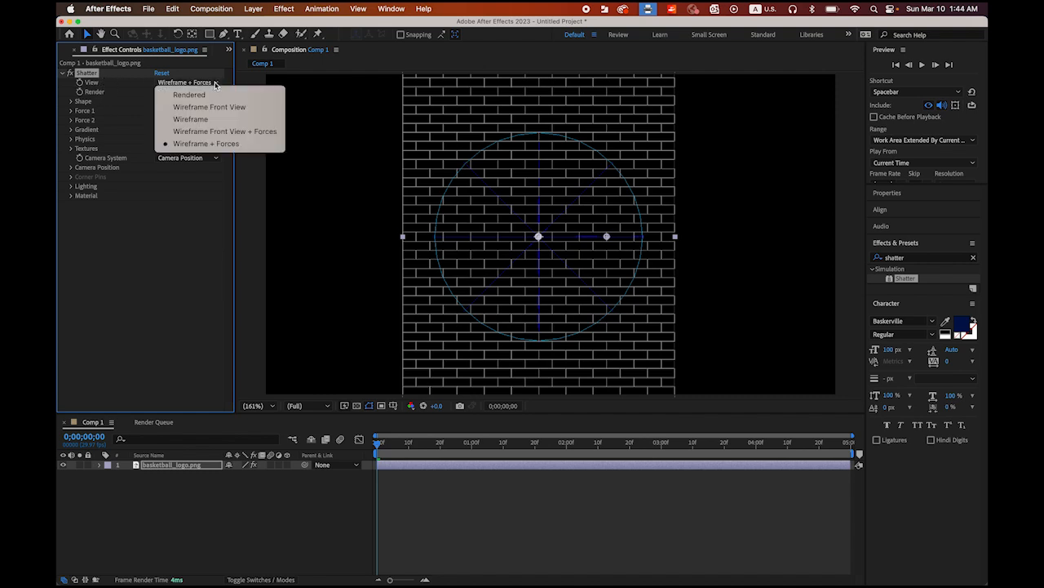
{"action": "left_click", "coordinate": [189, 94]}
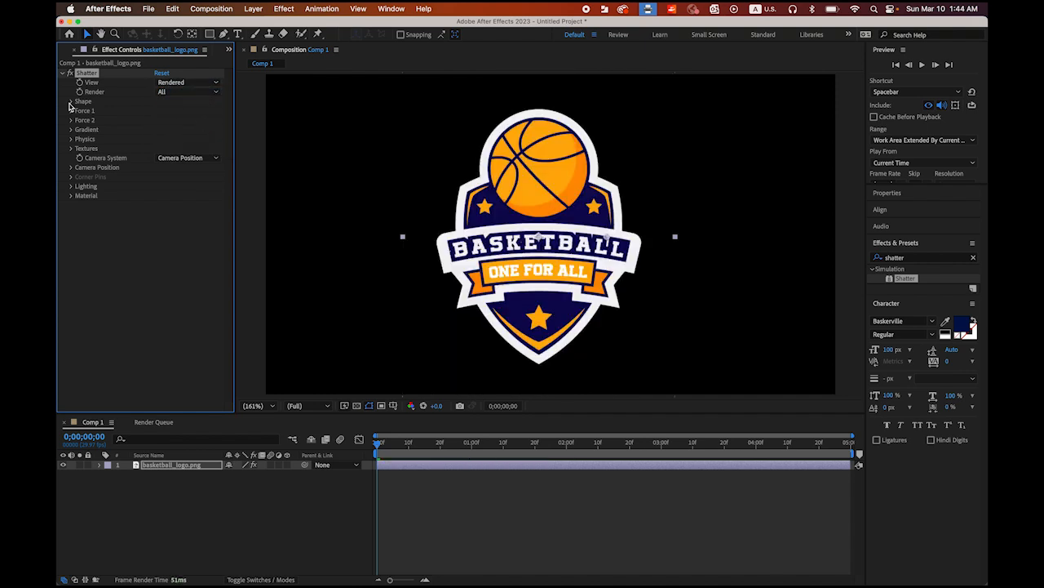
Step: Set Shatter's Shape Pattern to Custom mapped to 1. basketball_logo.png
{"action": "left_click", "coordinate": [71, 101]}
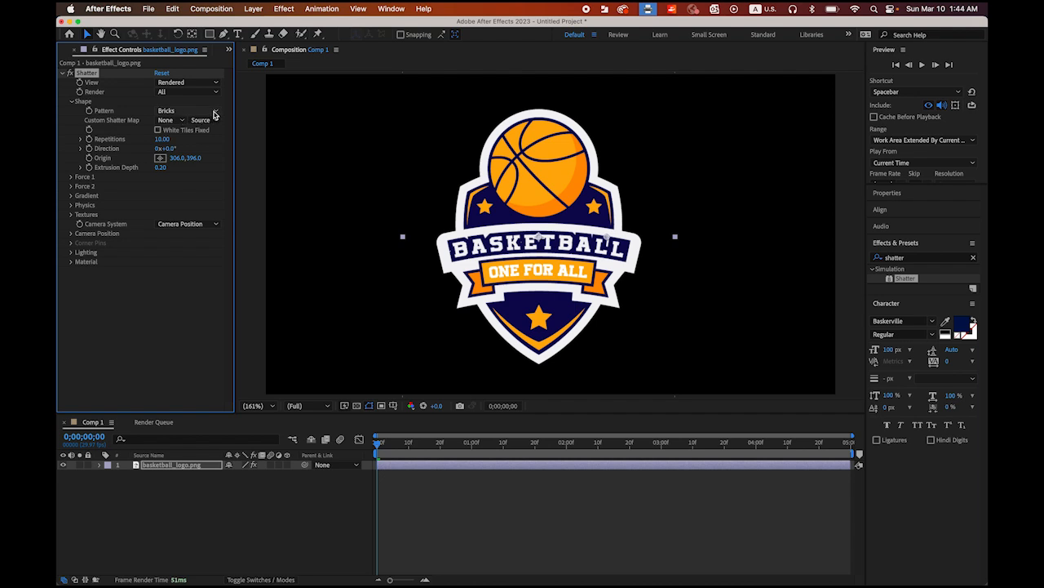
{"action": "left_click", "coordinate": [188, 110]}
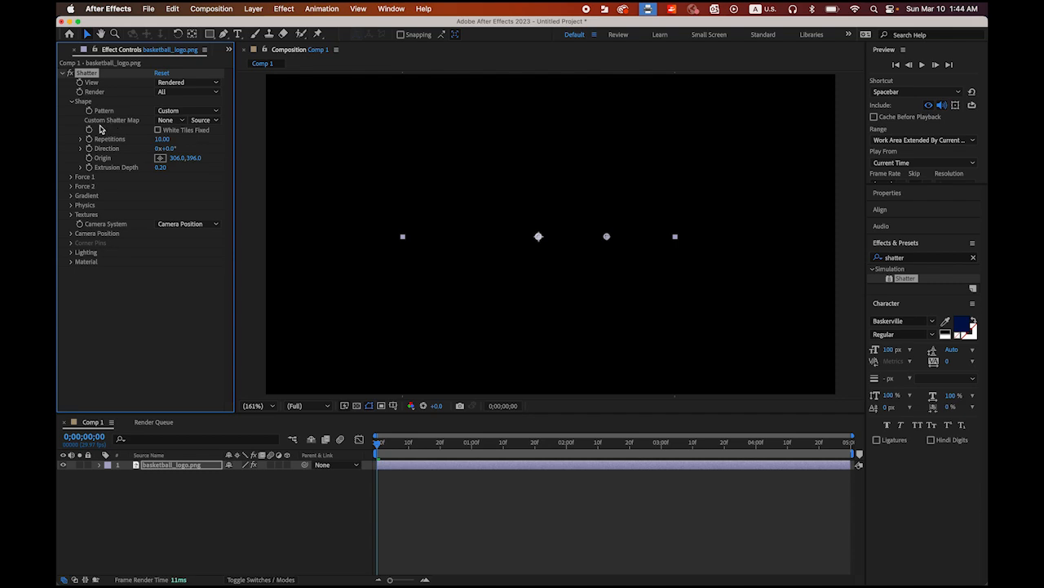
{"action": "mouse_move", "coordinate": [182, 129]}
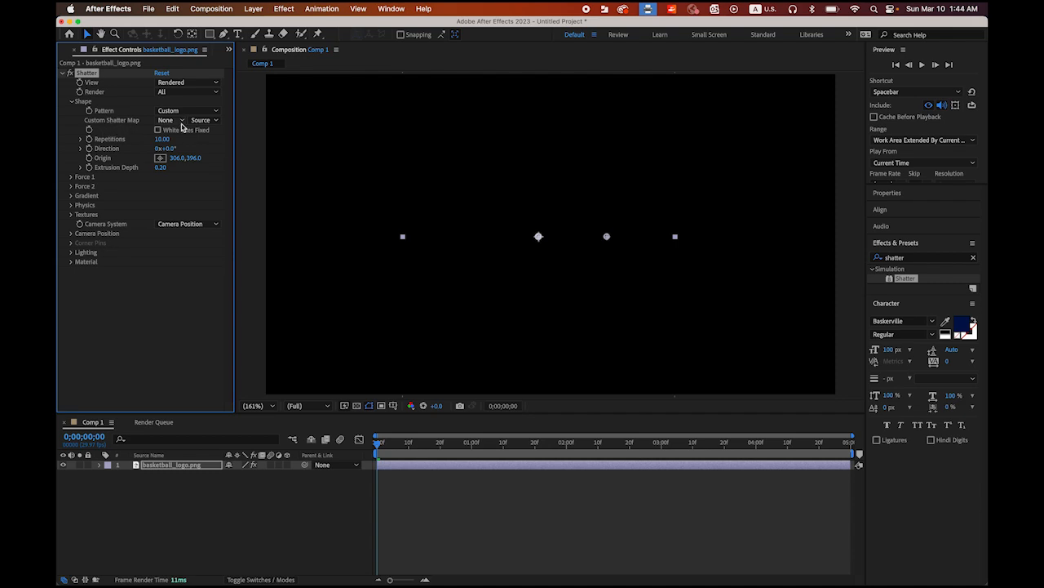
{"action": "left_click", "coordinate": [167, 120]}
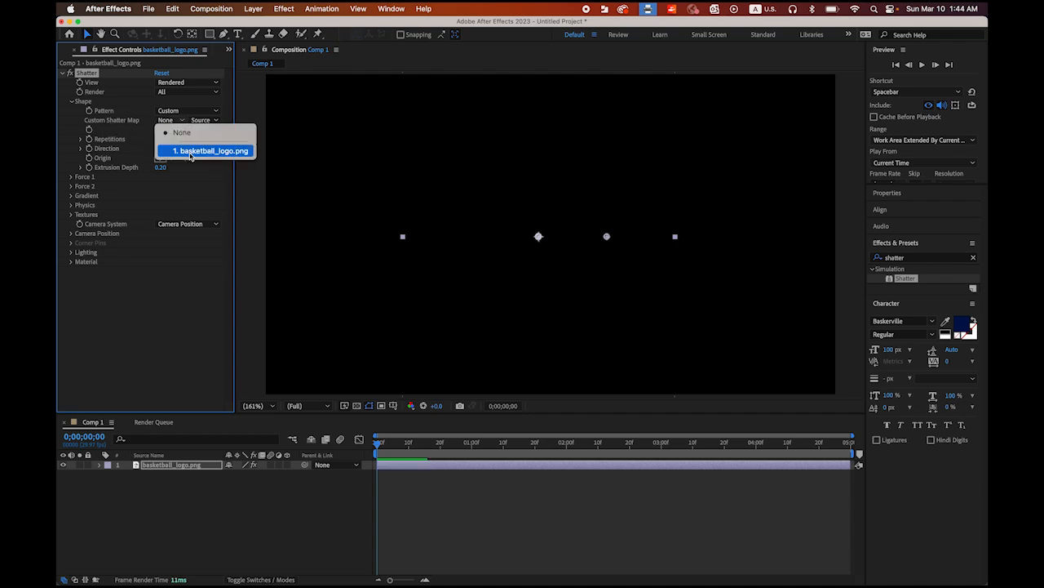
{"action": "left_click", "coordinate": [212, 150]}
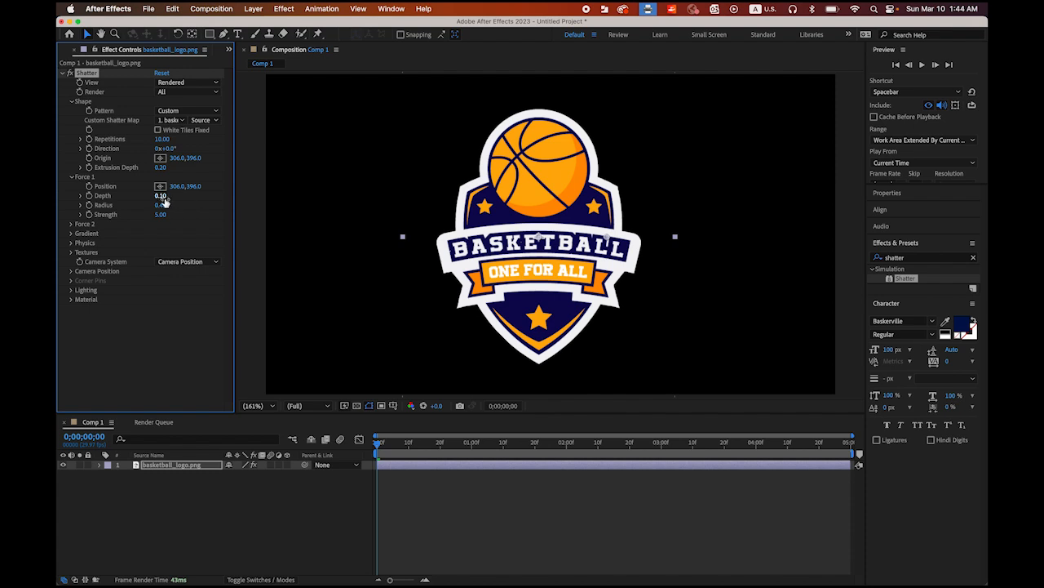
Step: Collapse Force 1 and reveal Shatter's Camera Position settings
{"action": "double_click", "coordinate": [163, 195]}
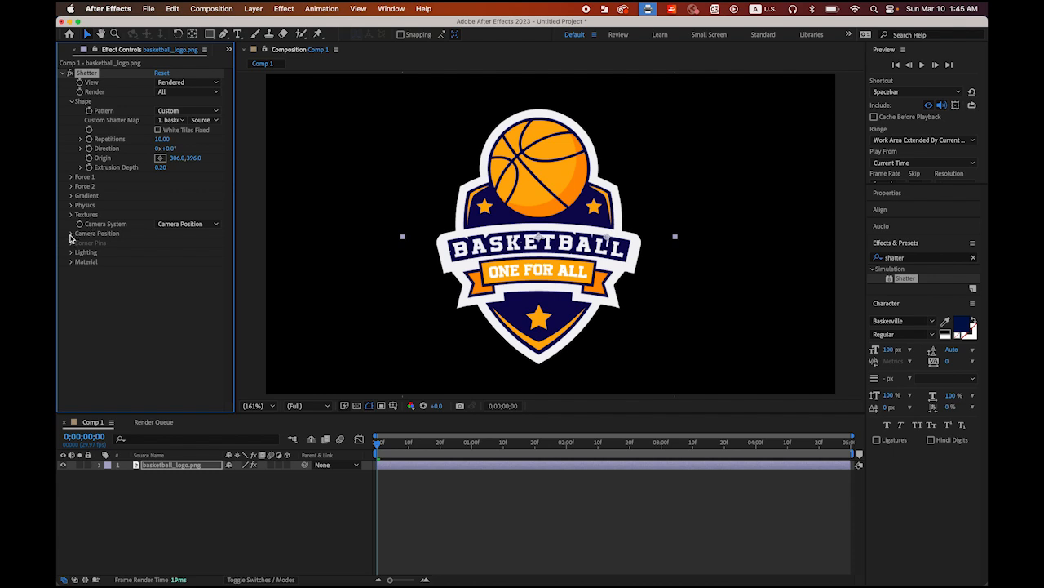
{"action": "left_click", "coordinate": [71, 233]}
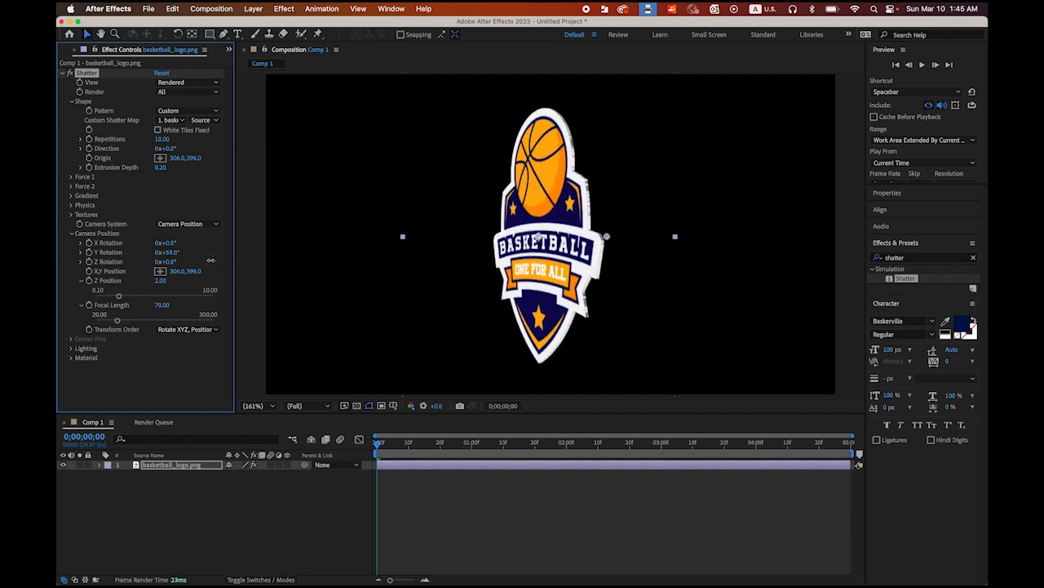
{"action": "mouse_move", "coordinate": [198, 292]}
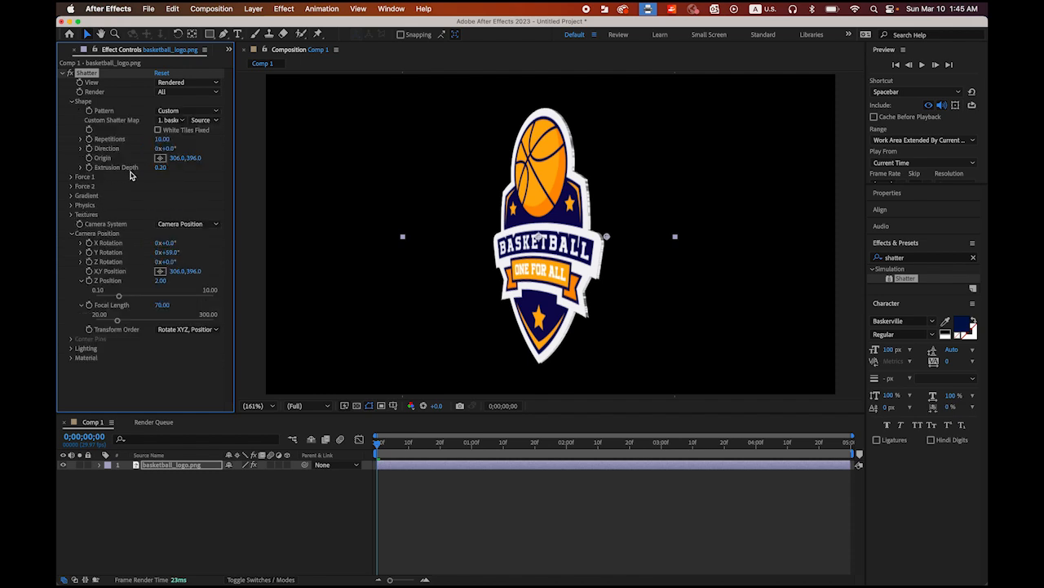
Step: Raise Shatter's Extrusion Depth to 1.17 for a thicker logo edge
{"action": "left_click_drag", "start_coordinate": [160, 167], "coordinate": [188, 167]}
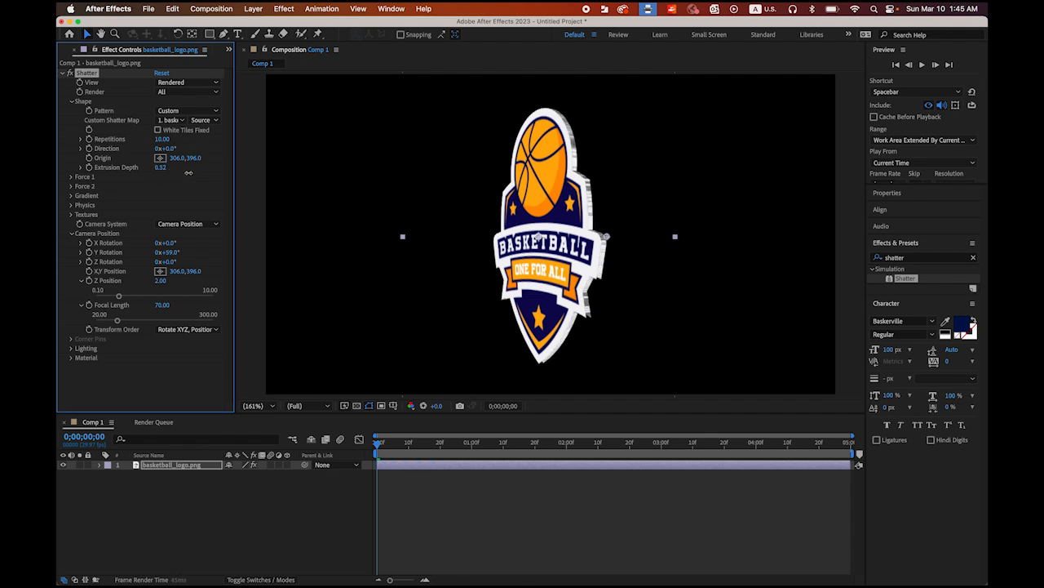
{"action": "left_click_drag", "start_coordinate": [160, 167], "coordinate": [176, 167]}
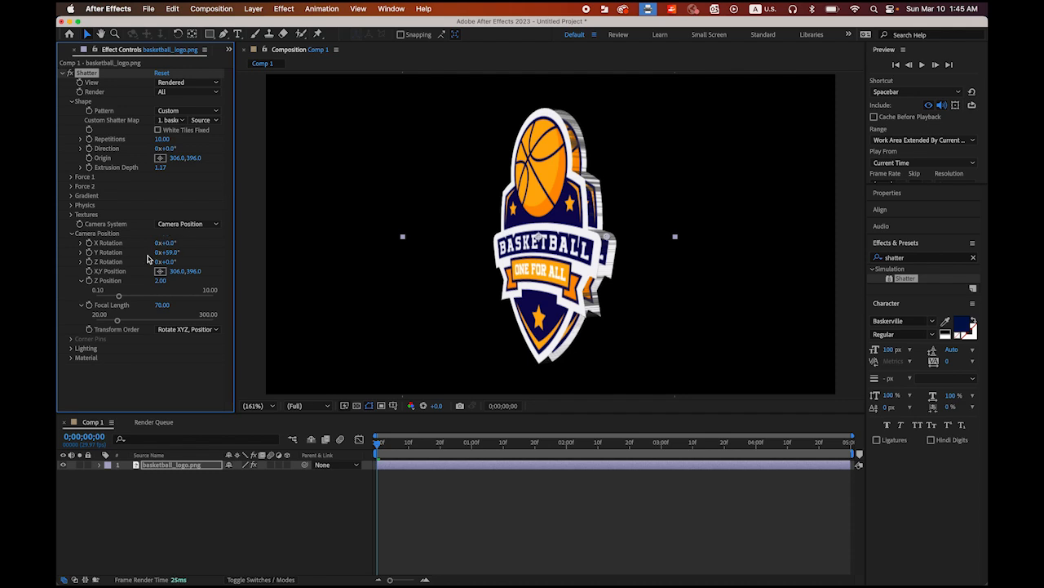
{"action": "mouse_move", "coordinate": [198, 269]}
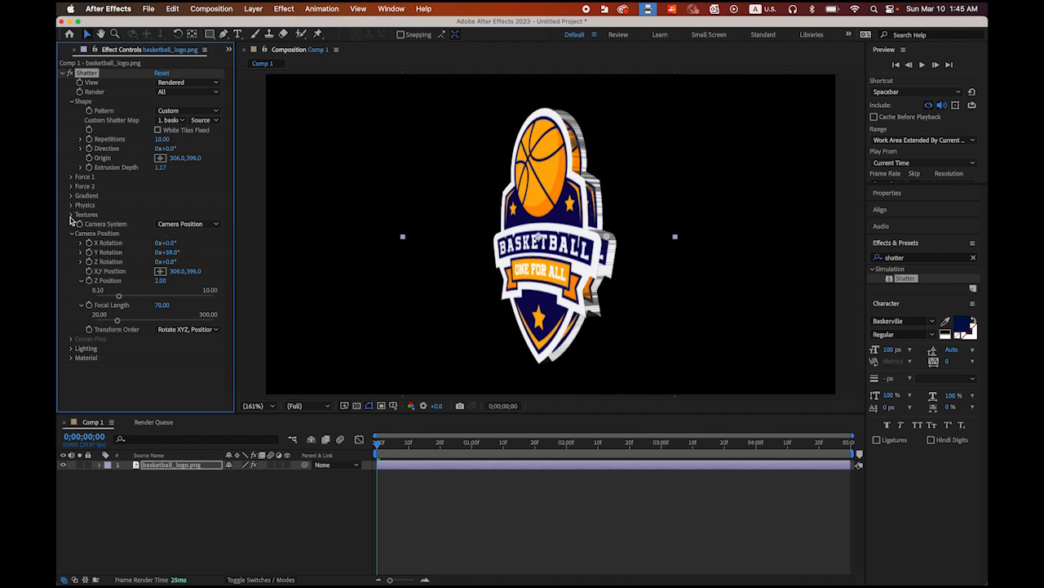
Step: Set Shatter's Textures Side Mode from Layer to Color
{"action": "left_click", "coordinate": [71, 214]}
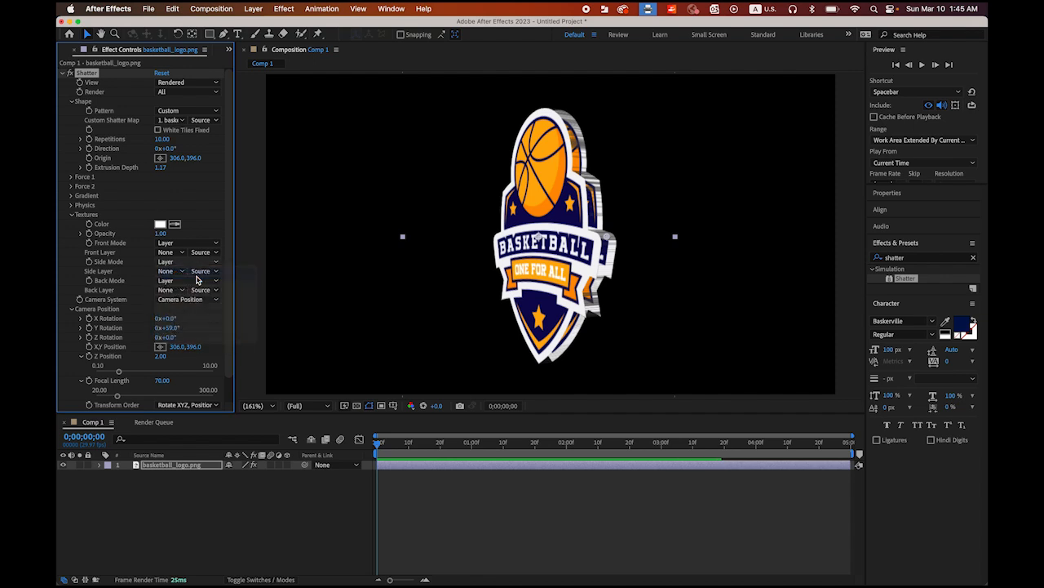
{"action": "left_click", "coordinate": [167, 261]}
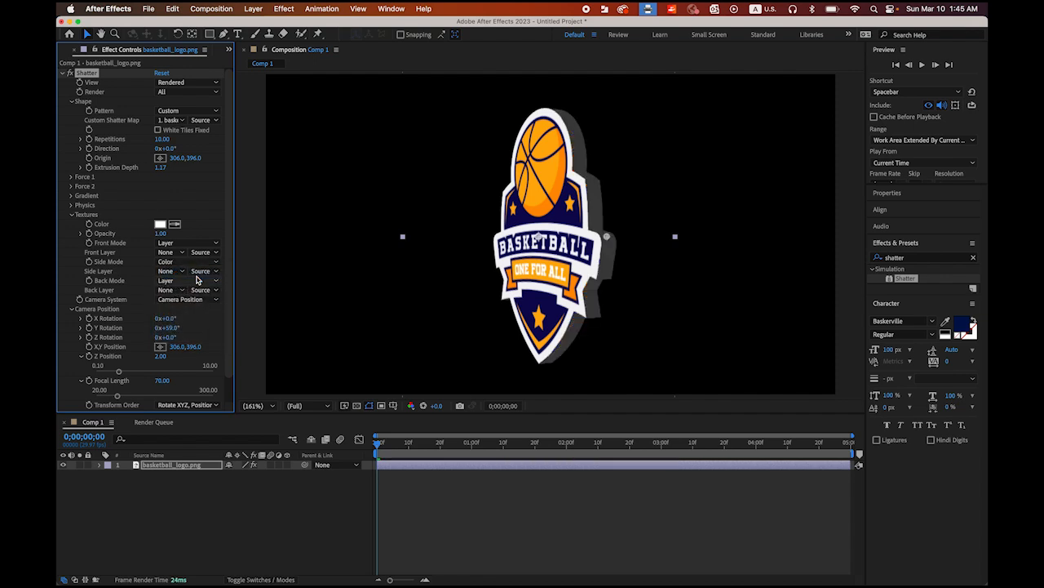
{"action": "mouse_move", "coordinate": [229, 286]}
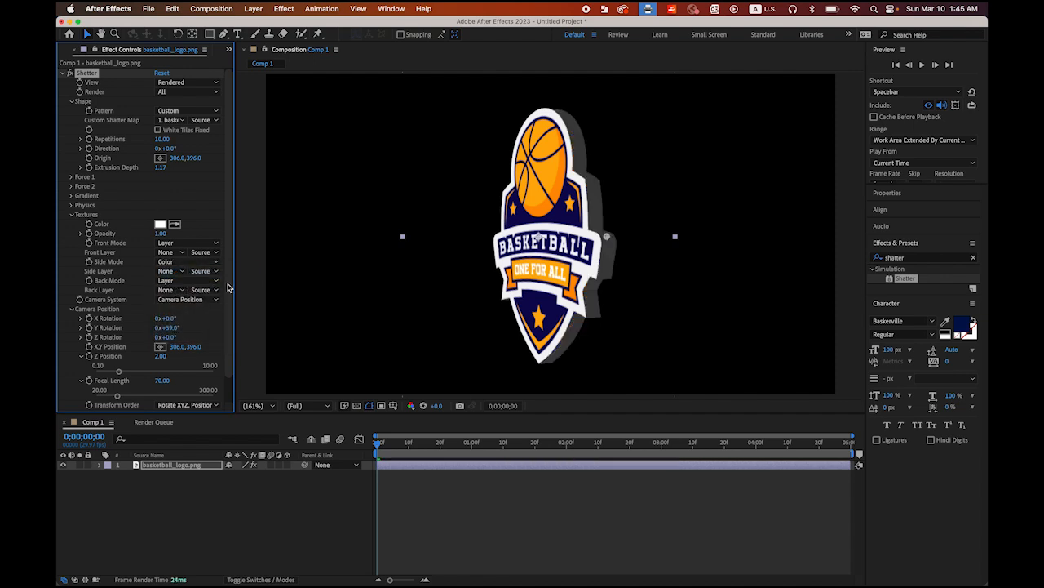
Step: Set Shatter's Light Type to First Comp Light
{"action": "scroll", "scroll_direction": "down", "scroll_amount": 3}
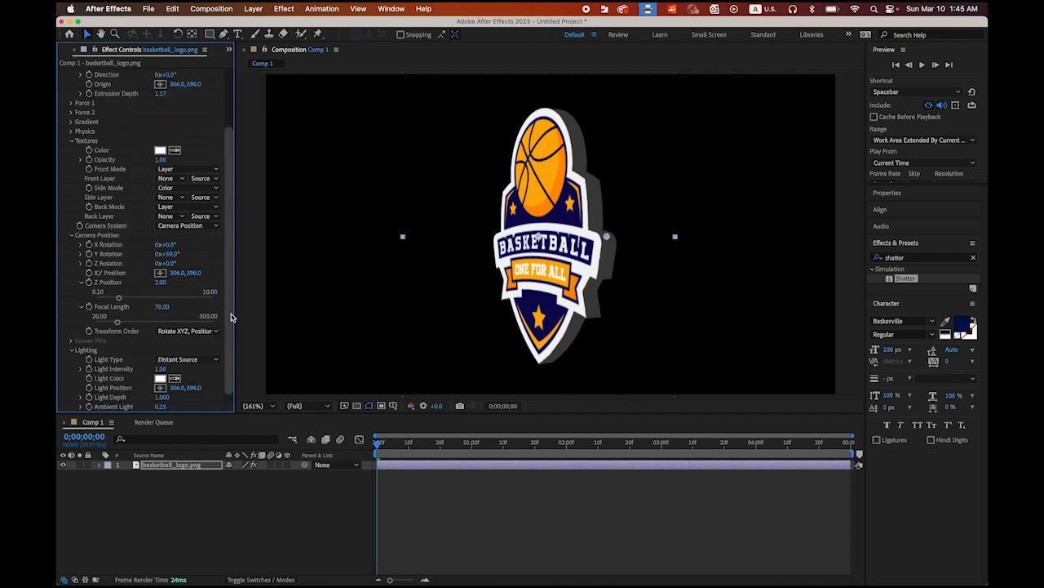
{"action": "scroll", "scroll_direction": "down", "scroll_amount": 3}
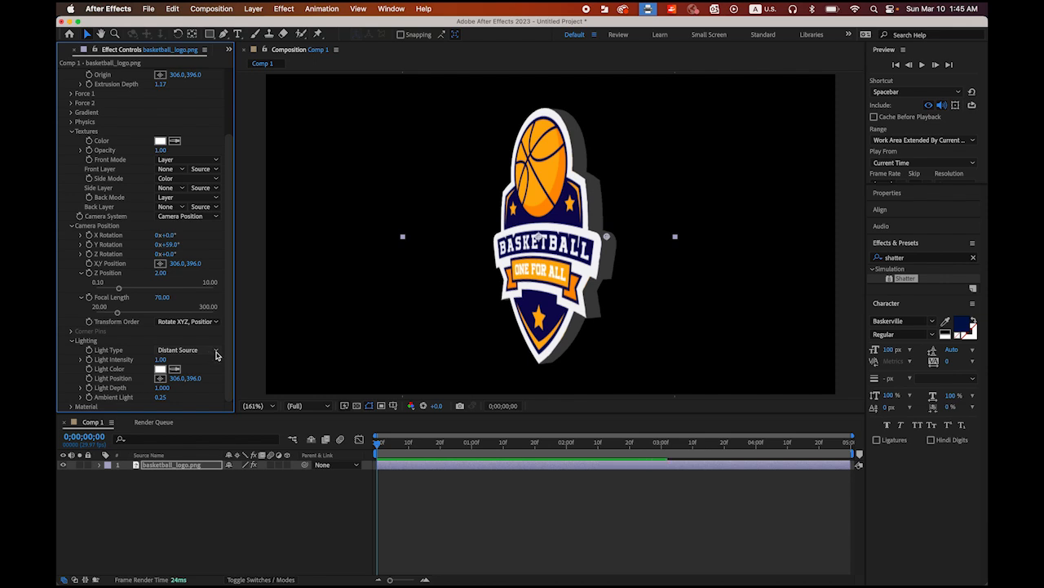
{"action": "left_click", "coordinate": [188, 349]}
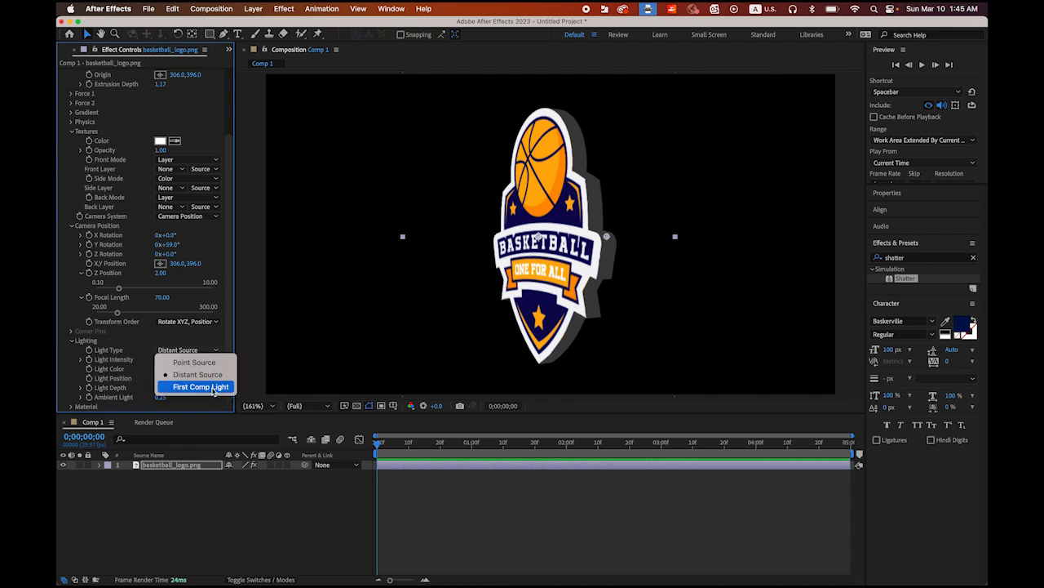
{"action": "left_click", "coordinate": [200, 386]}
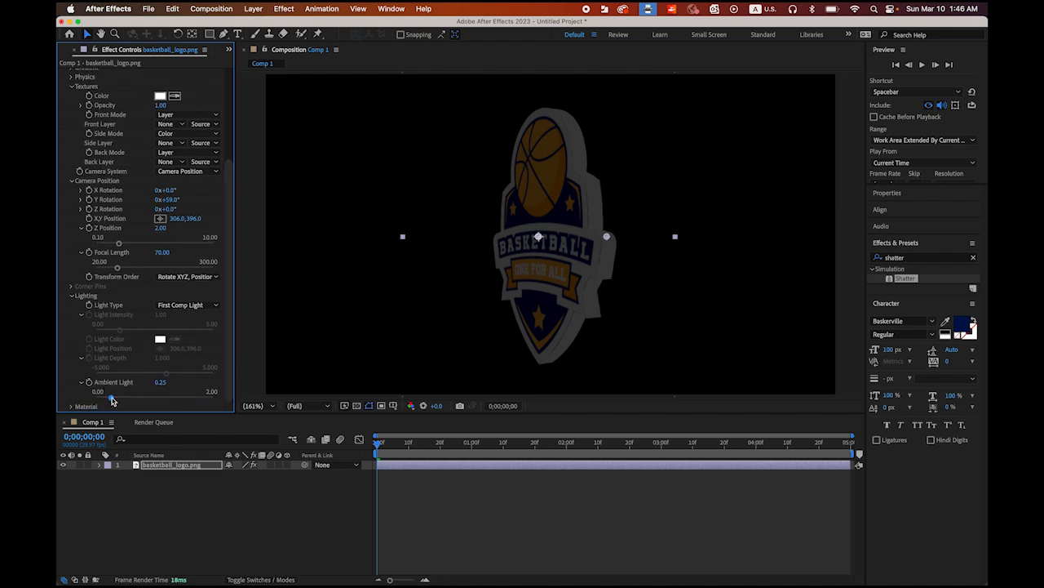
Step: Raise the Ambient Light from 0.94 to about 1.01
{"action": "left_click_drag", "start_coordinate": [119, 398], "coordinate": [134, 398]}
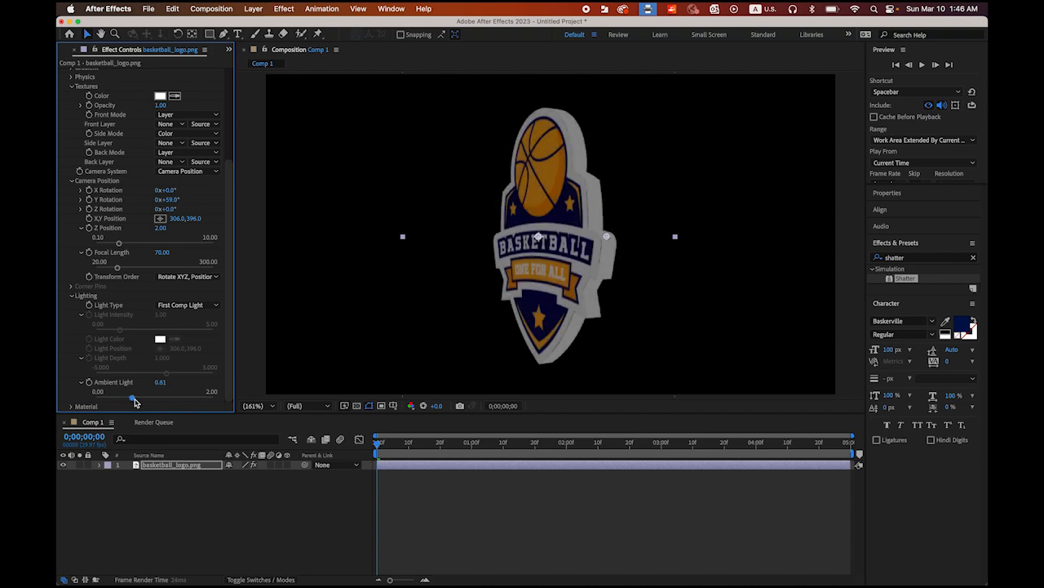
{"action": "left_click_drag", "start_coordinate": [134, 397], "coordinate": [151, 397]}
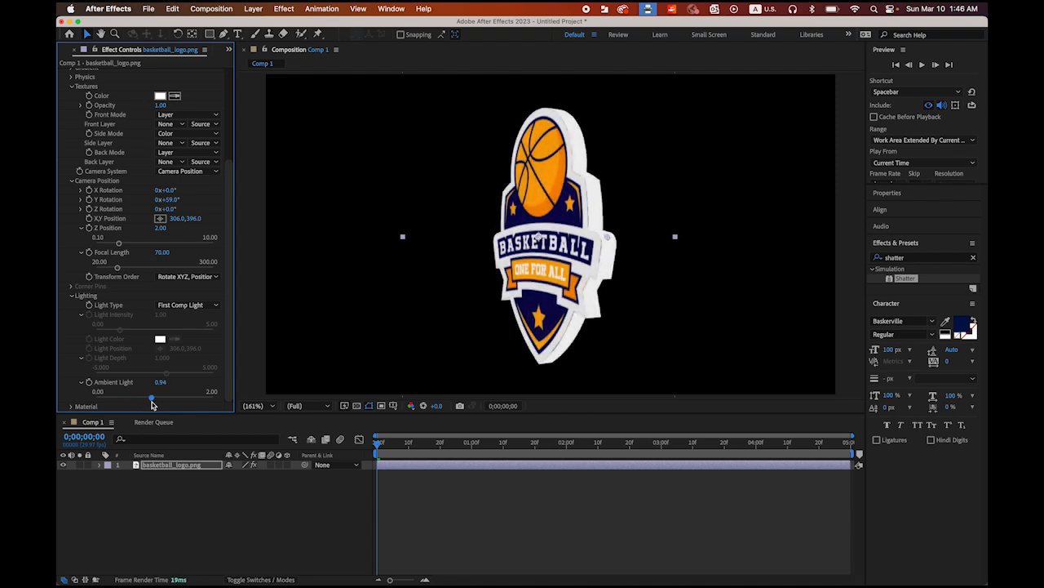
{"action": "left_click_drag", "start_coordinate": [151, 395], "coordinate": [155, 396]}
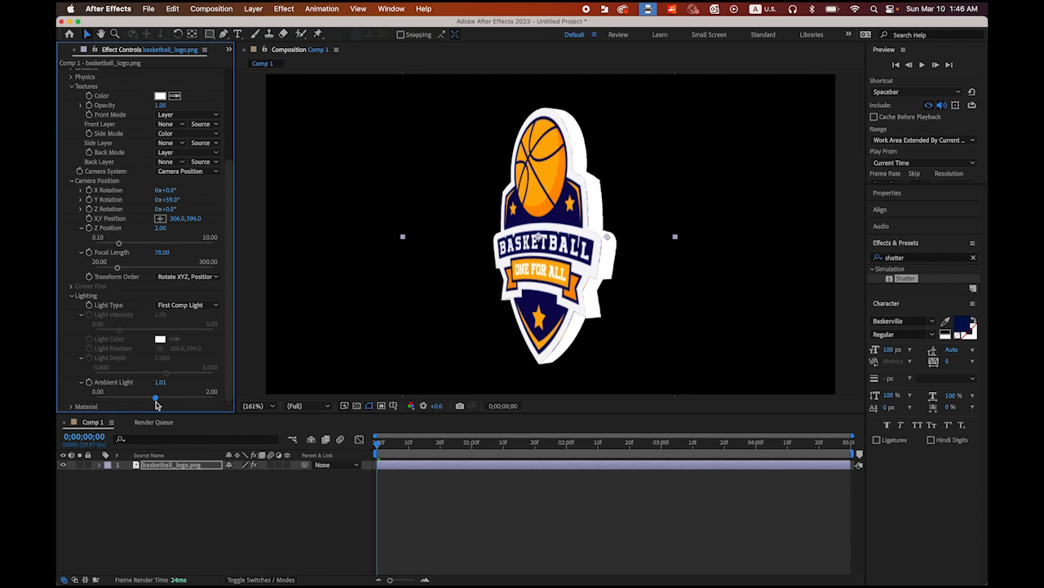
{"action": "mouse_move", "coordinate": [230, 326]}
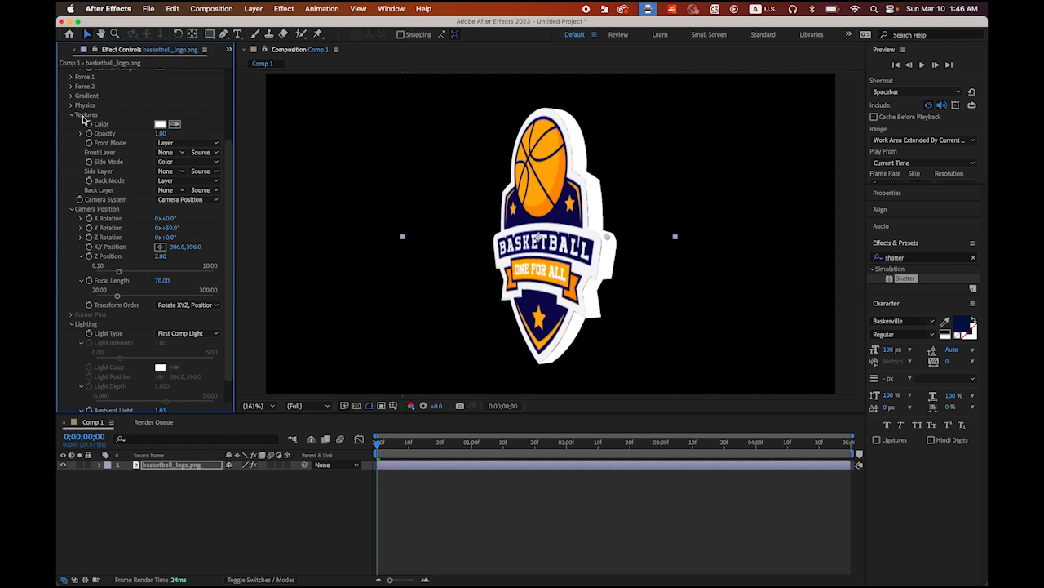
{"action": "mouse_move", "coordinate": [160, 128]}
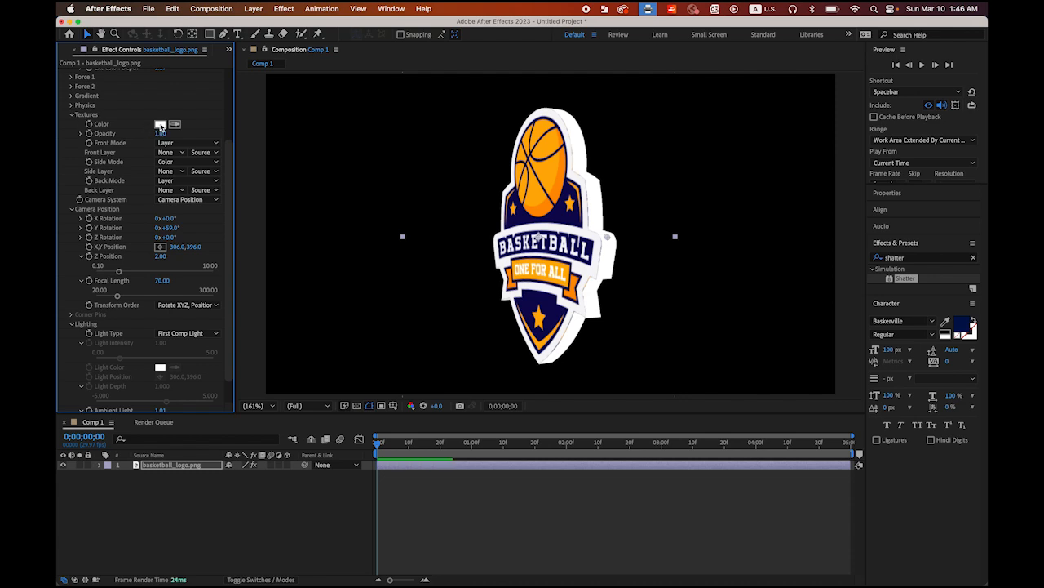
Step: Set the Textures side colour to dark blue #272A32 in the Color picker
{"action": "left_click", "coordinate": [160, 123]}
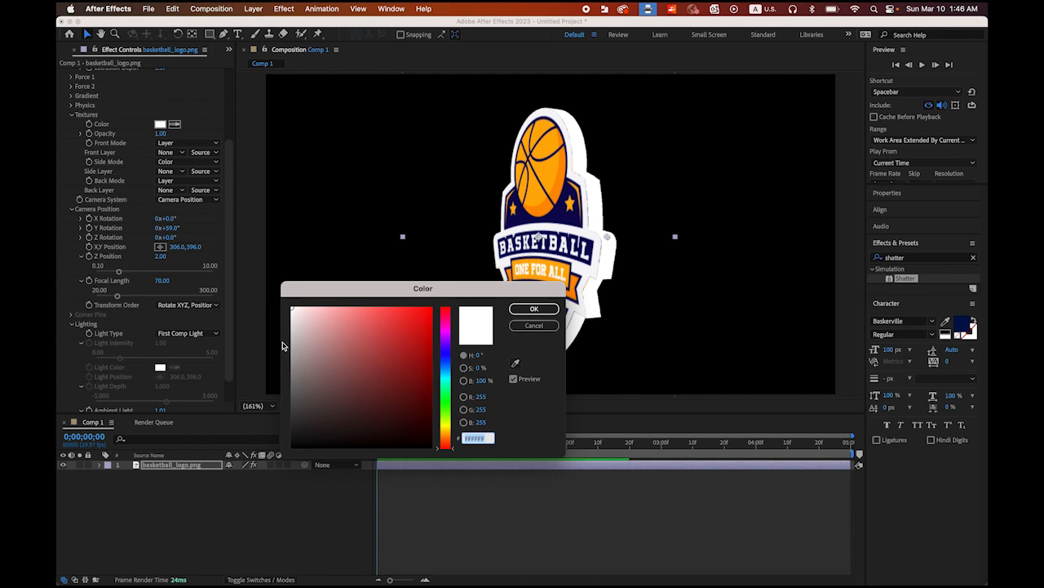
{"action": "left_click", "coordinate": [304, 378]}
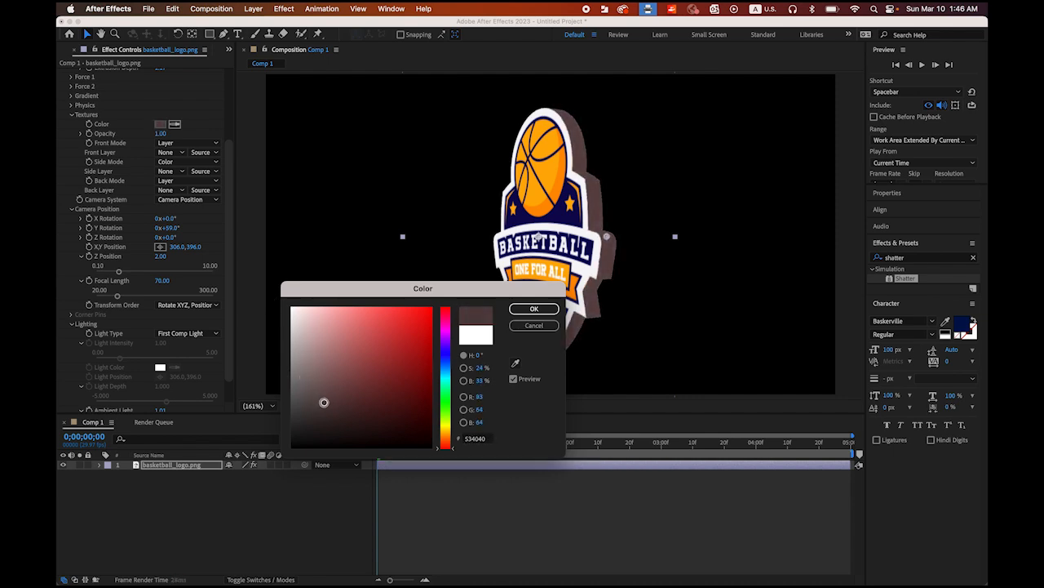
{"action": "left_click_drag", "start_coordinate": [324, 402], "coordinate": [418, 372]}
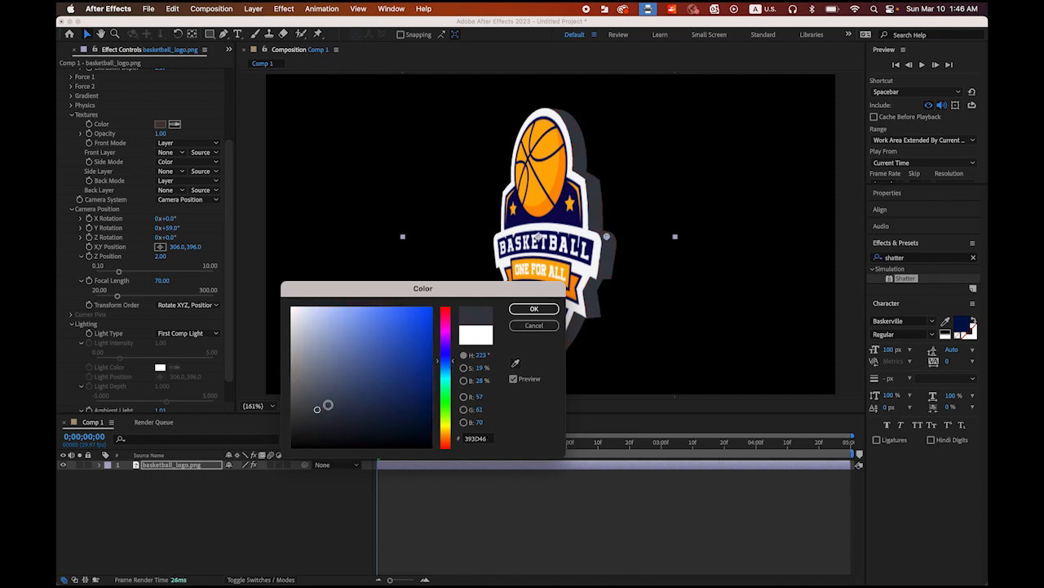
{"action": "left_click_drag", "start_coordinate": [327, 405], "coordinate": [322, 410]}
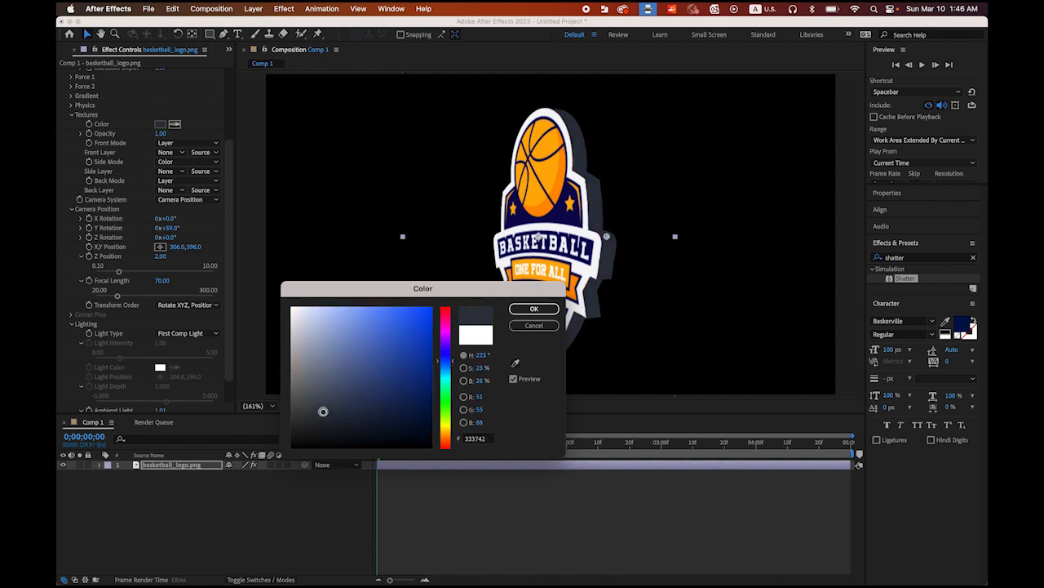
{"action": "left_click_drag", "start_coordinate": [323, 410], "coordinate": [320, 422]}
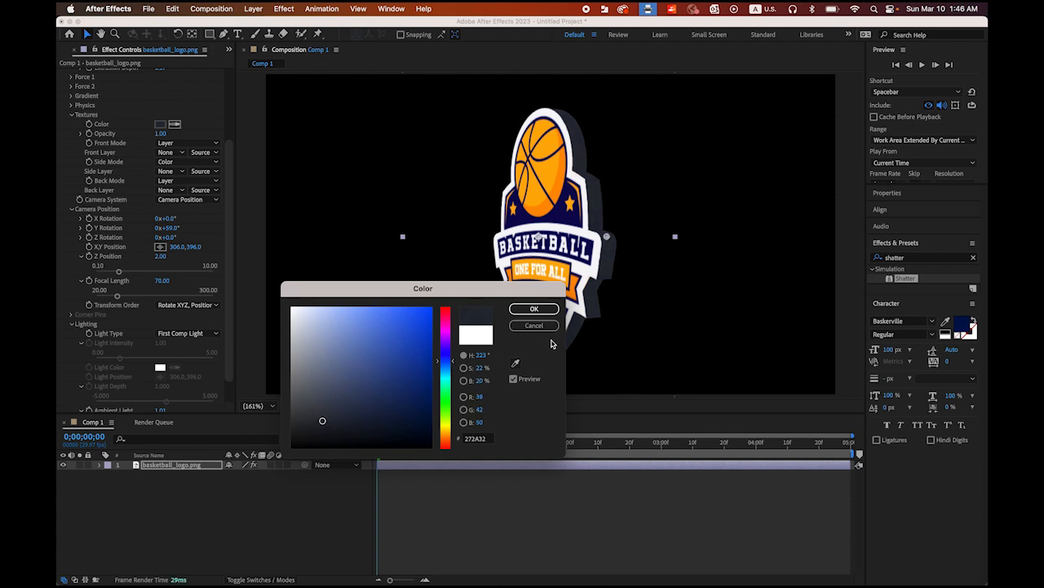
{"action": "left_click", "coordinate": [535, 308]}
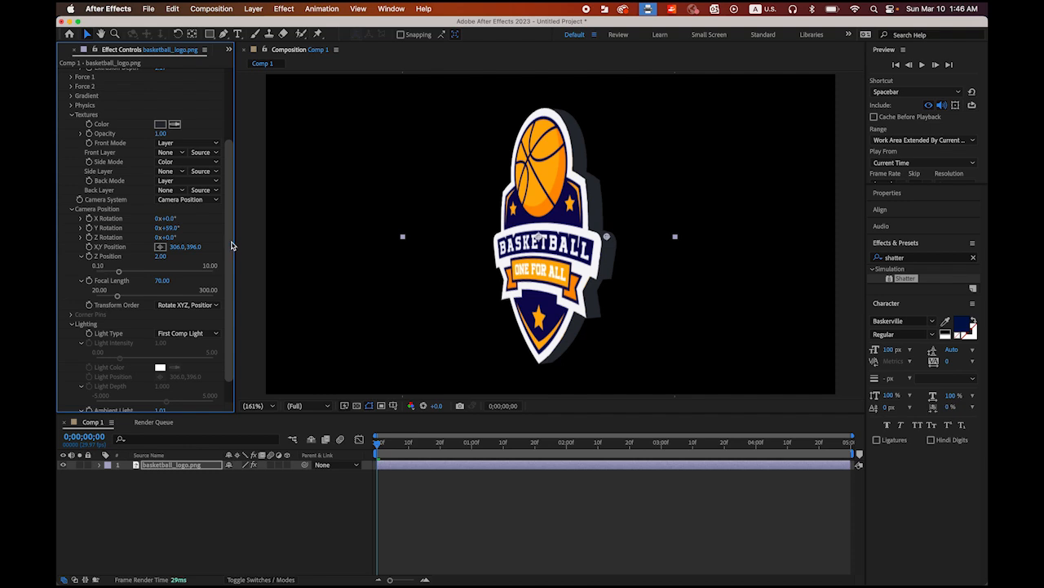
Step: Key Camera Y Rotation at 0 at the start and 359 at frame 4:29
{"action": "scroll", "scroll_direction": "up", "scroll_amount": 3}
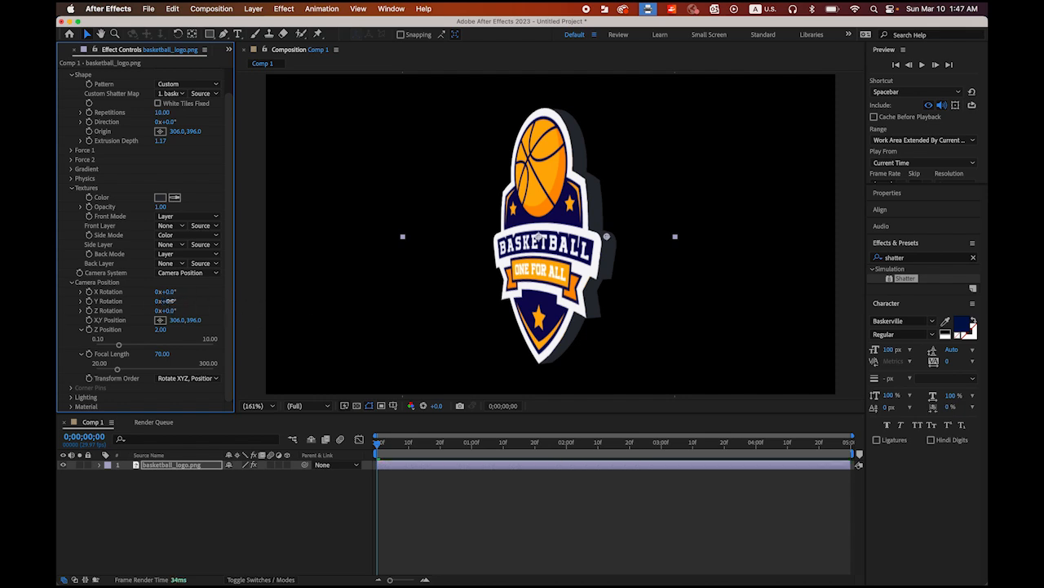
{"action": "double_click", "coordinate": [166, 301]}
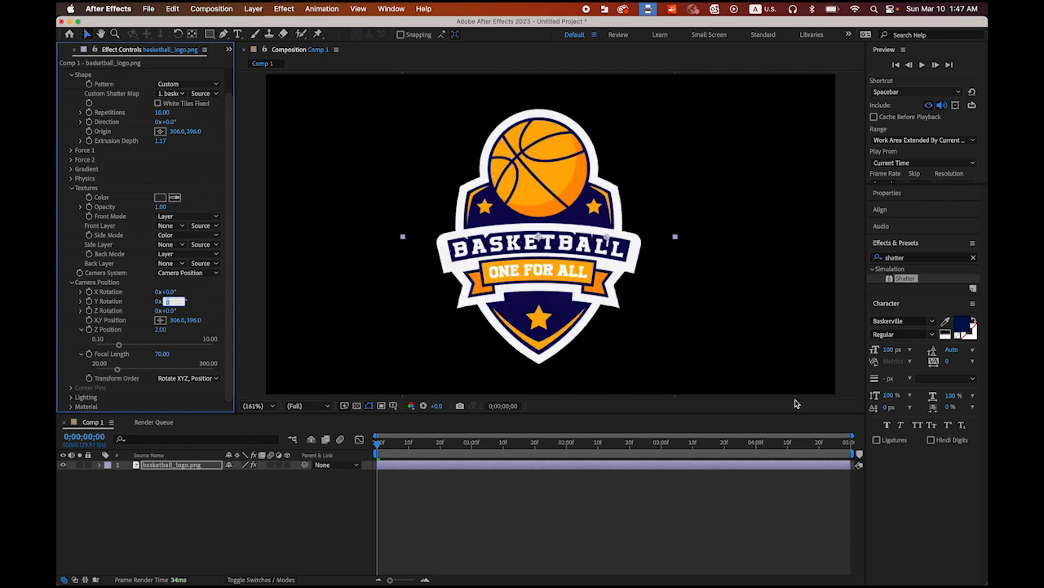
{"action": "mouse_move", "coordinate": [391, 441]}
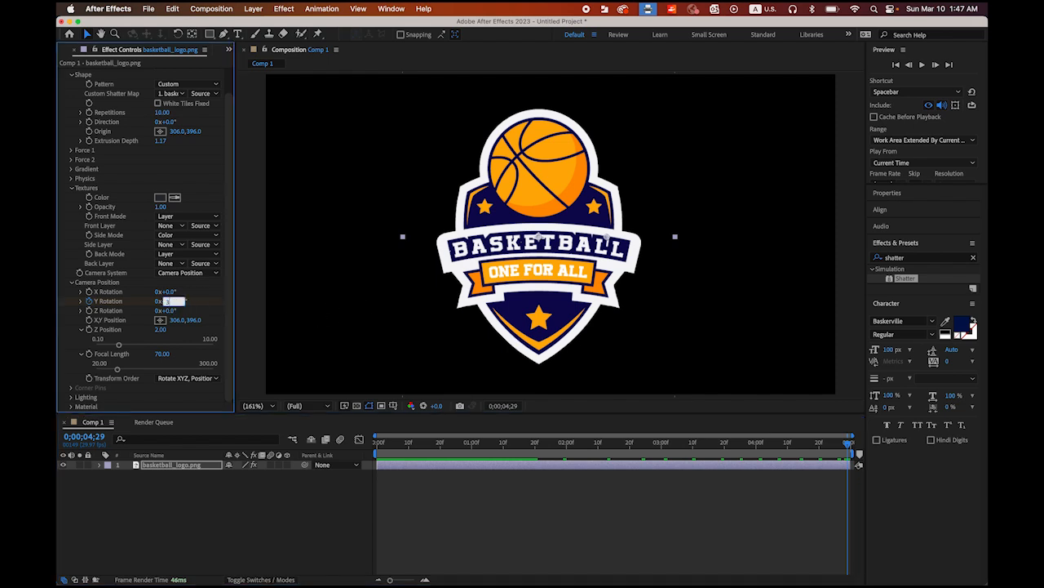
{"action": "type", "text": "359"}
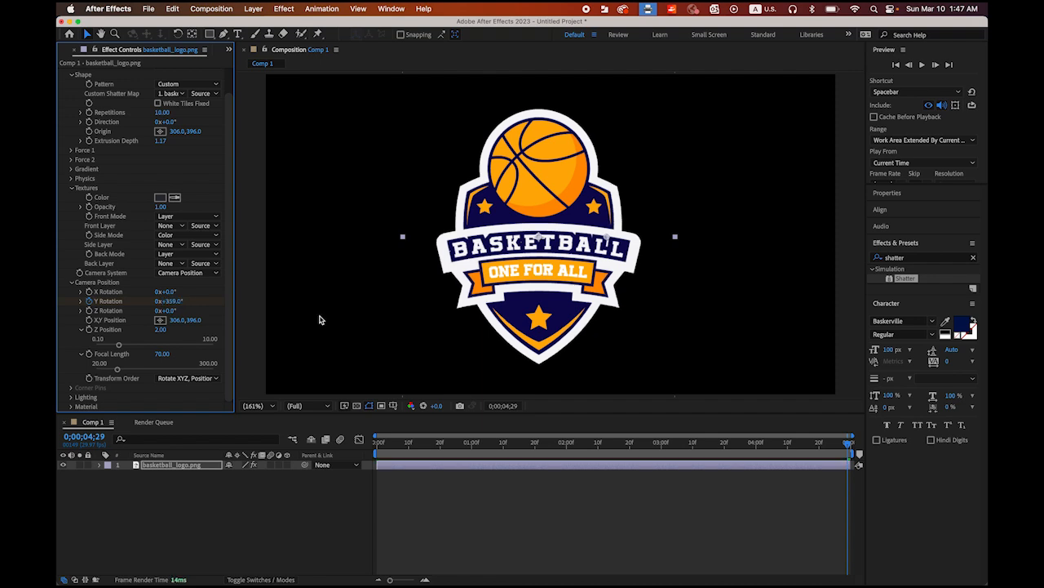
{"action": "mouse_move", "coordinate": [288, 305]}
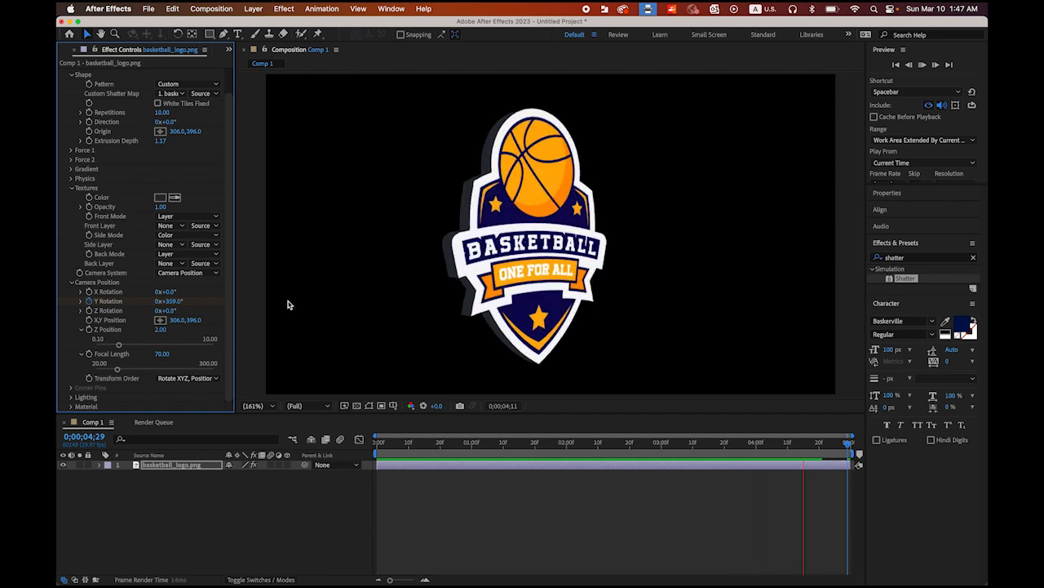
{"action": "left_click", "coordinate": [922, 64]}
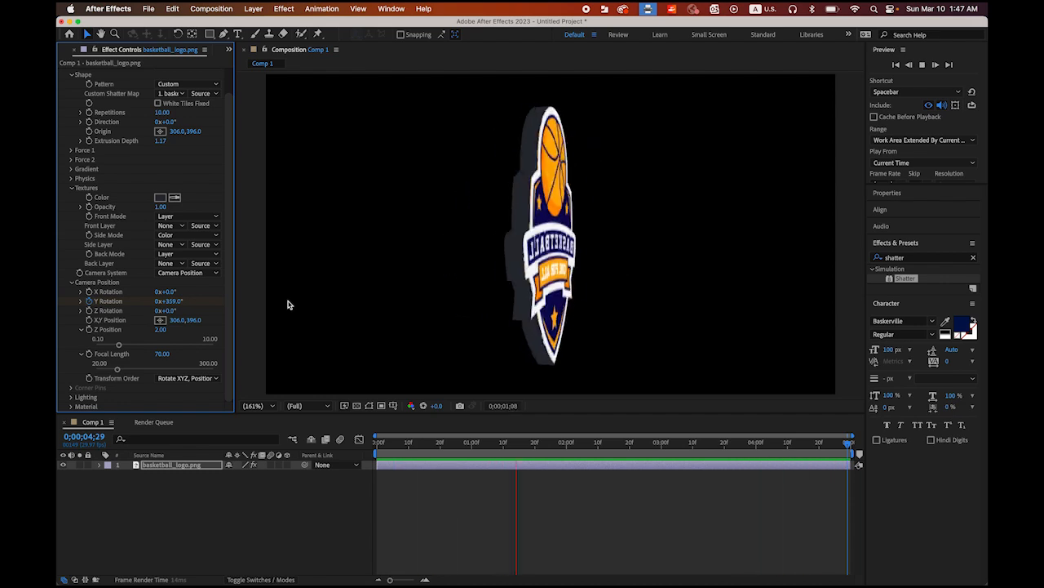
{"action": "left_click", "coordinate": [706, 464]}
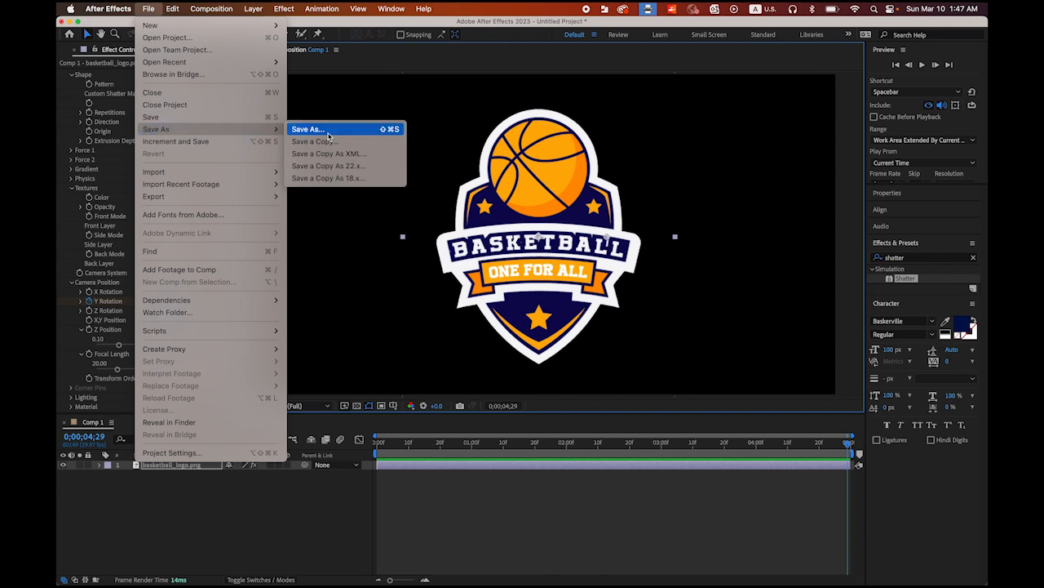
Step: Save the project as basketball.aep via Save As
{"action": "left_click", "coordinate": [307, 129]}
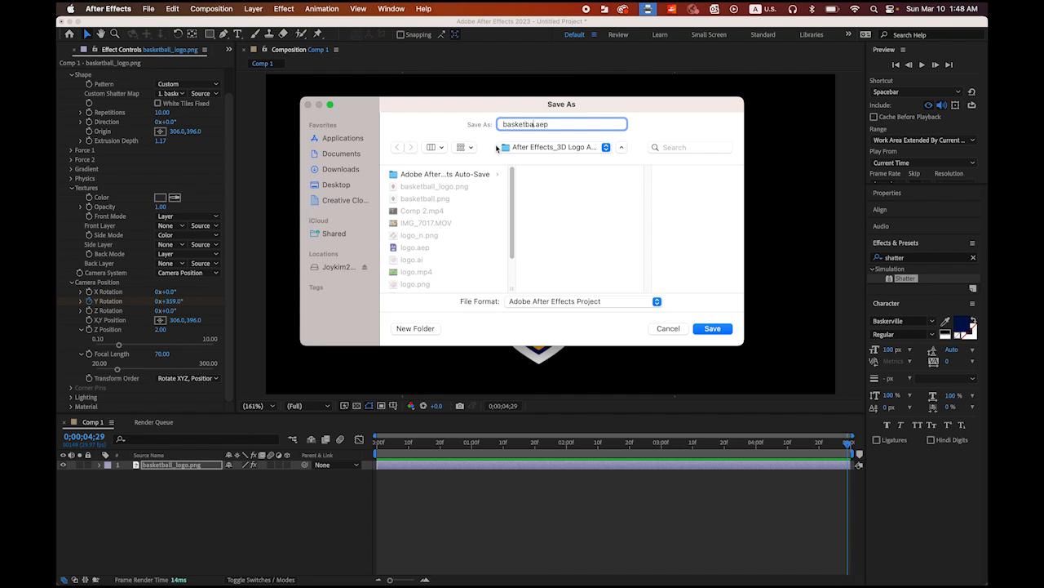
{"action": "left_click", "coordinate": [710, 328]}
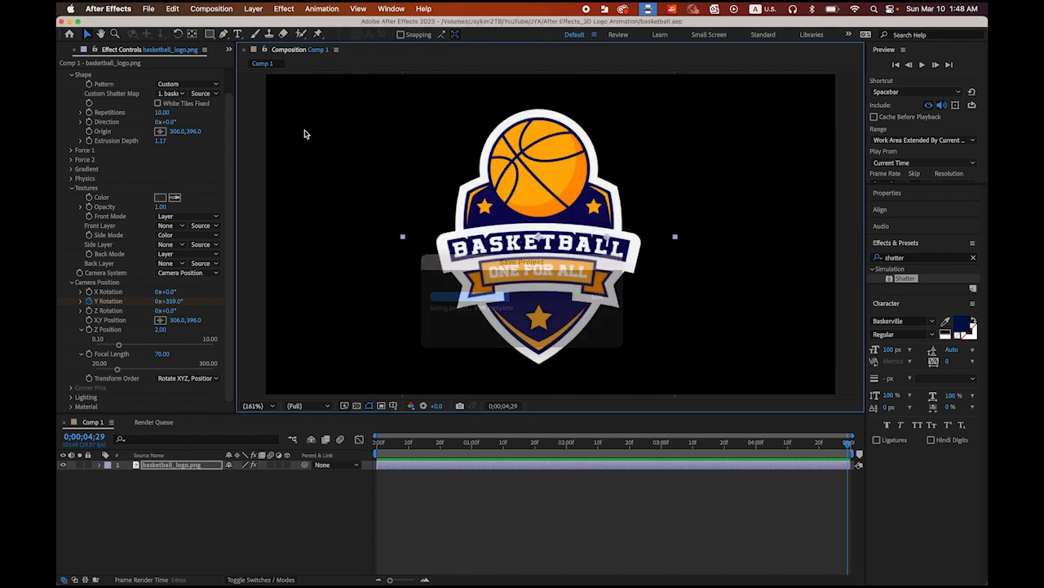
{"action": "left_click", "coordinate": [149, 9]}
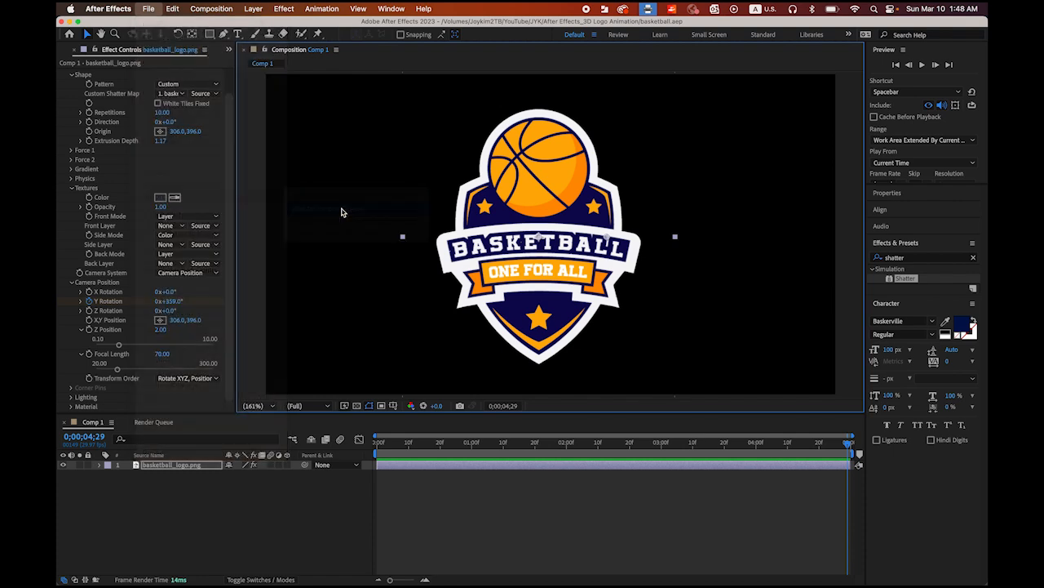
Step: Queue Comp 1 to render as H.264 output named basketball.mp4
{"action": "left_click", "coordinate": [153, 422]}
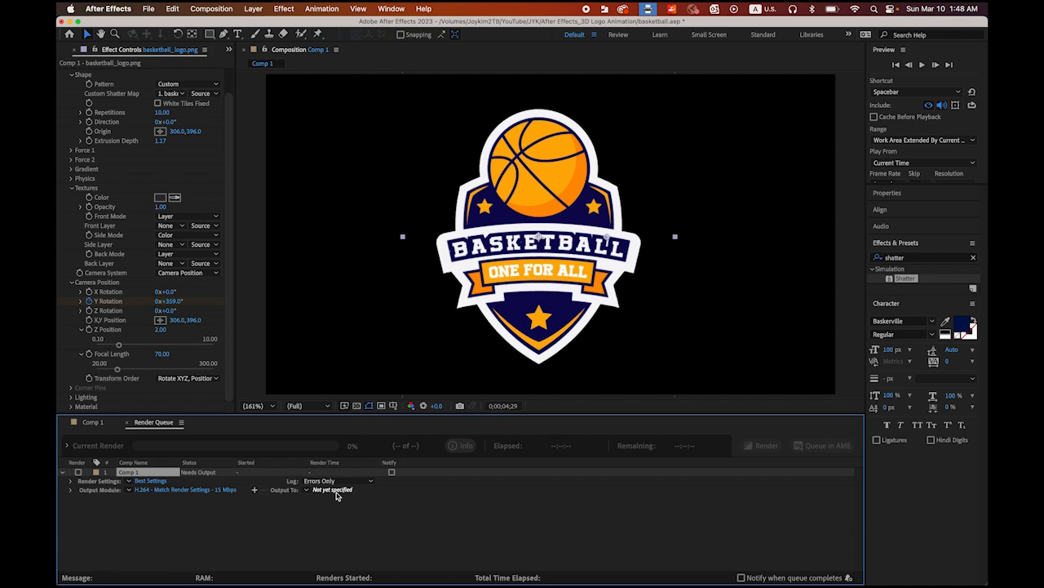
{"action": "left_click", "coordinate": [332, 490]}
{"action": "type", "text": "basketball.mp4"}
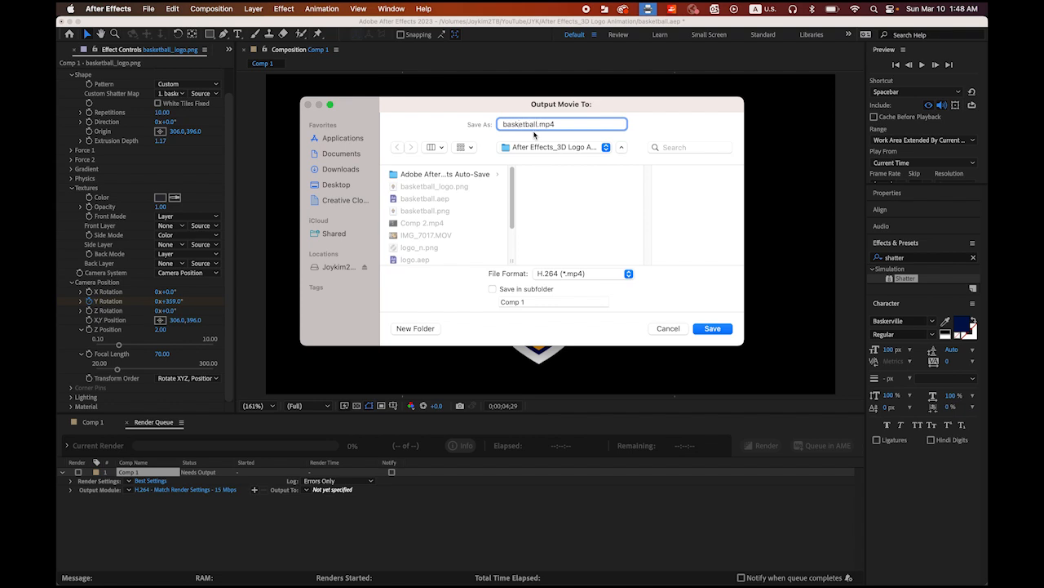
{"action": "left_click", "coordinate": [712, 328]}
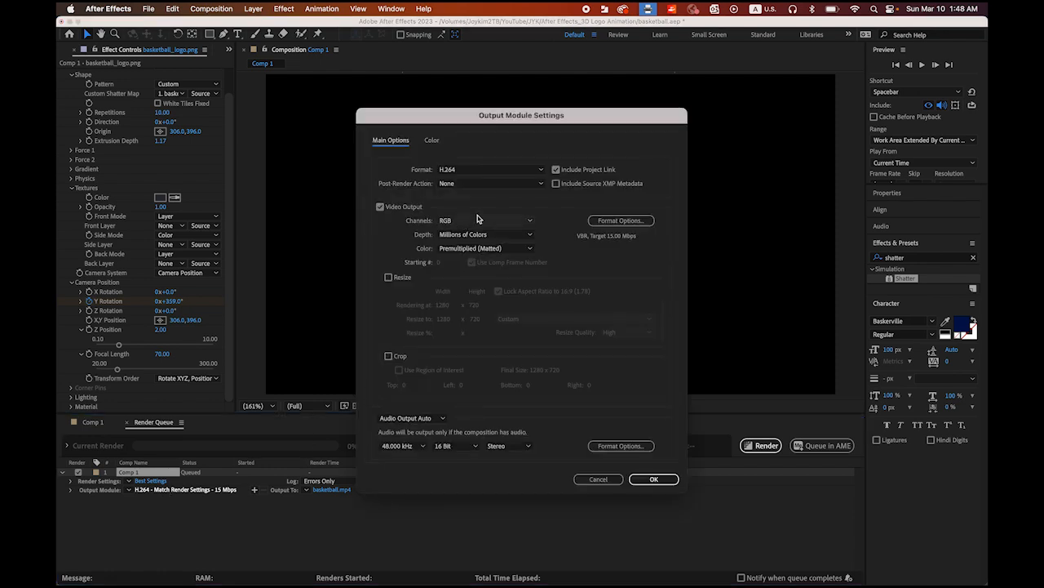
{"action": "mouse_move", "coordinate": [448, 181]}
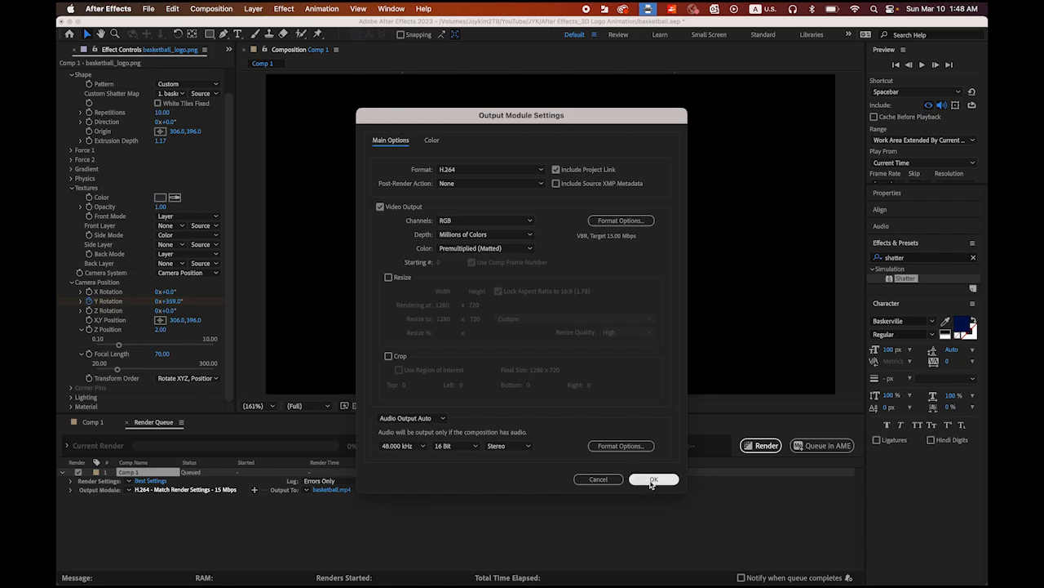
{"action": "left_click", "coordinate": [653, 479]}
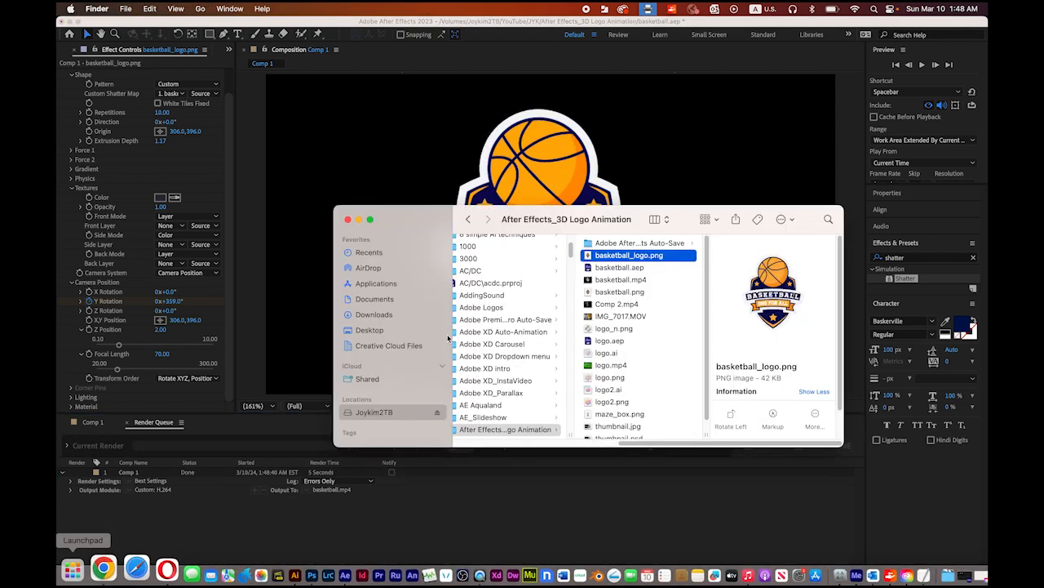
Step: Select basketball.mp4 in the project folder to preview it
{"action": "left_click", "coordinate": [620, 279]}
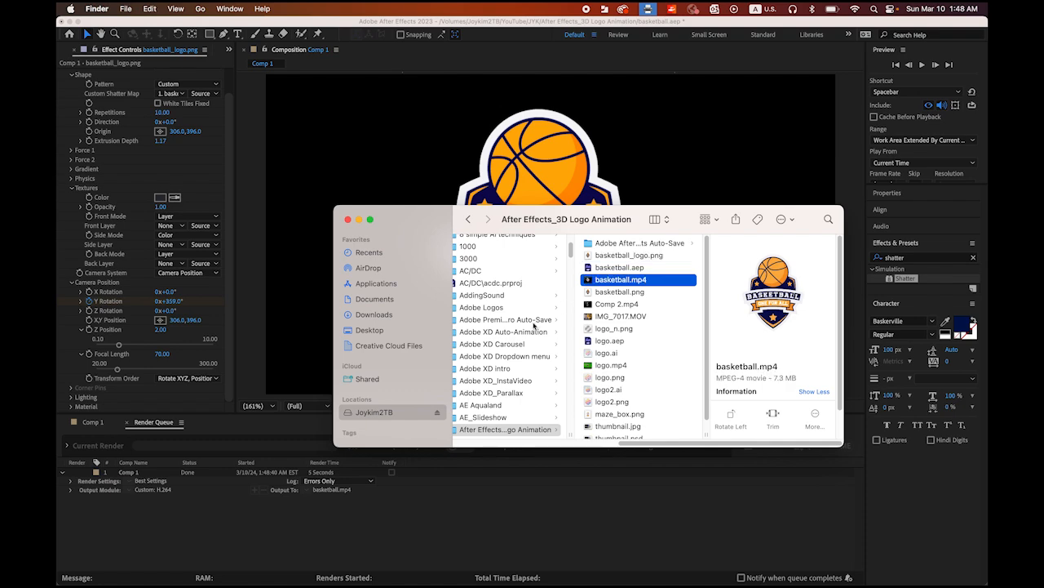